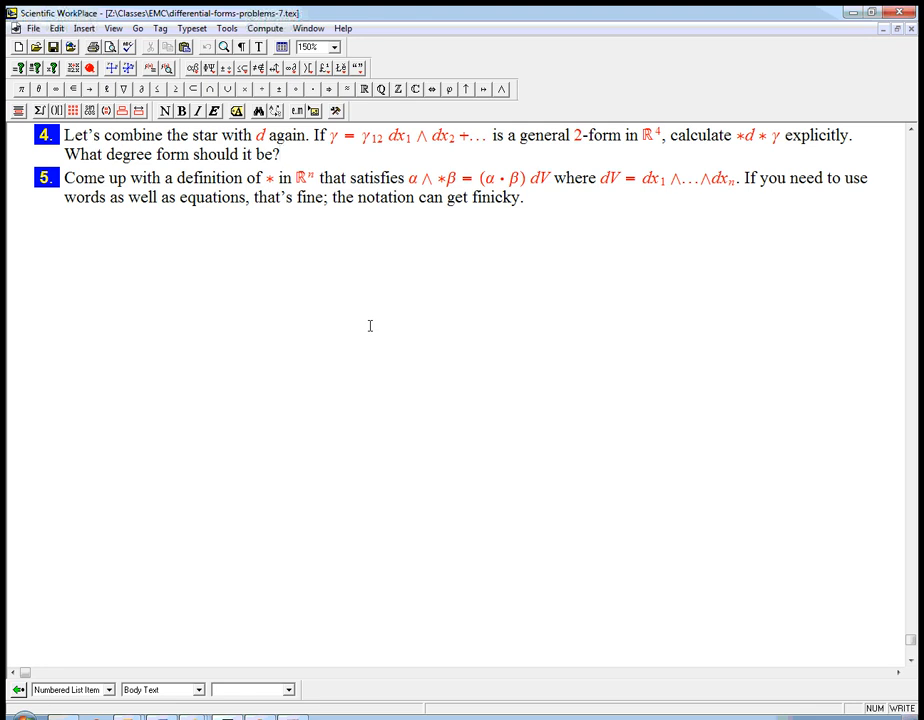
mouse_move(338, 150)
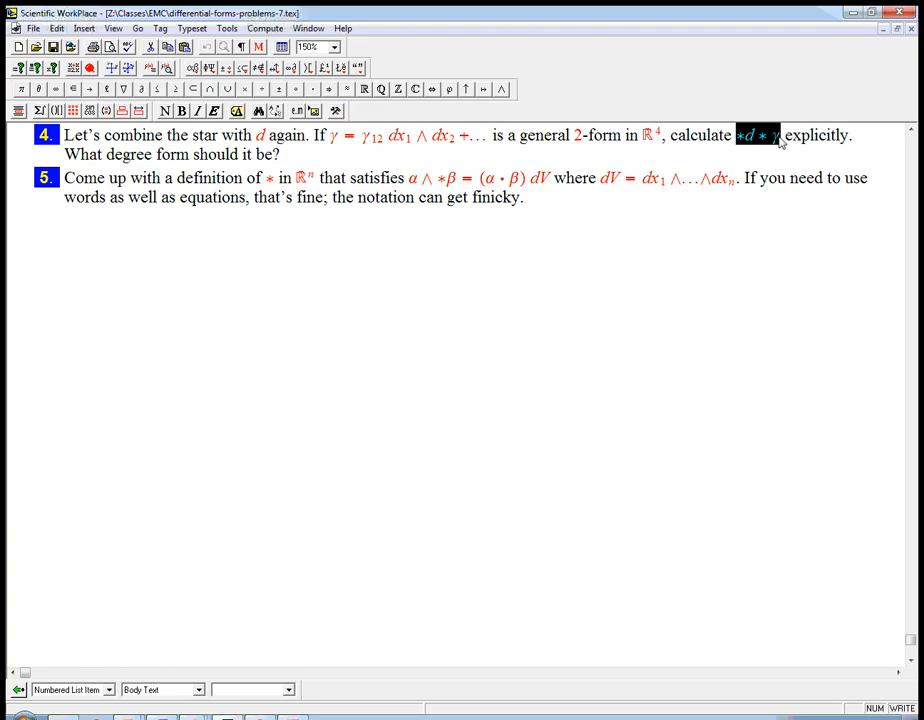
mouse_move(312, 158)
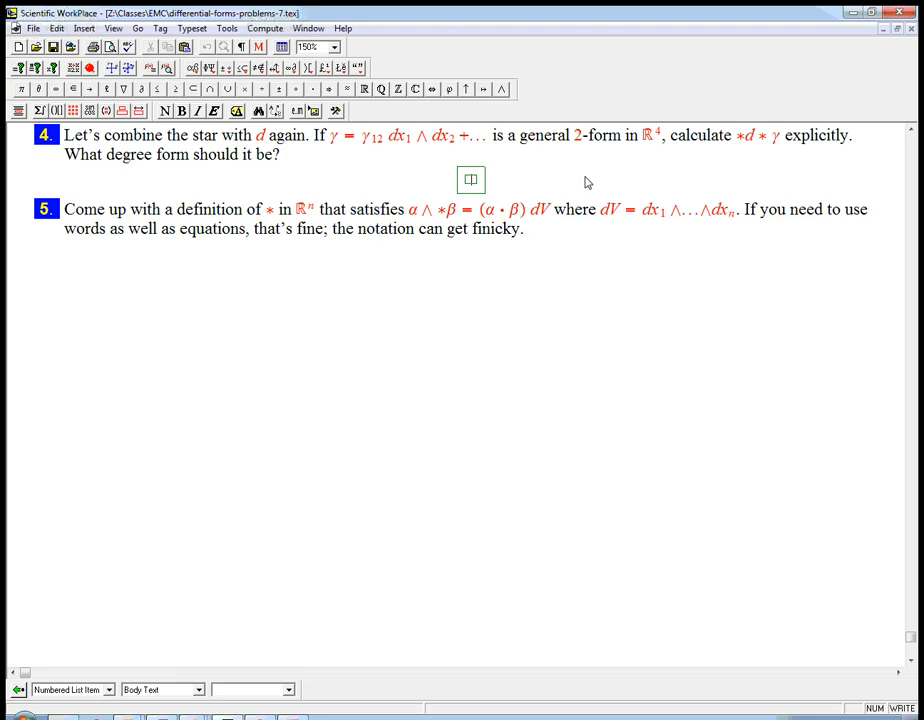
mouse_move(600, 184)
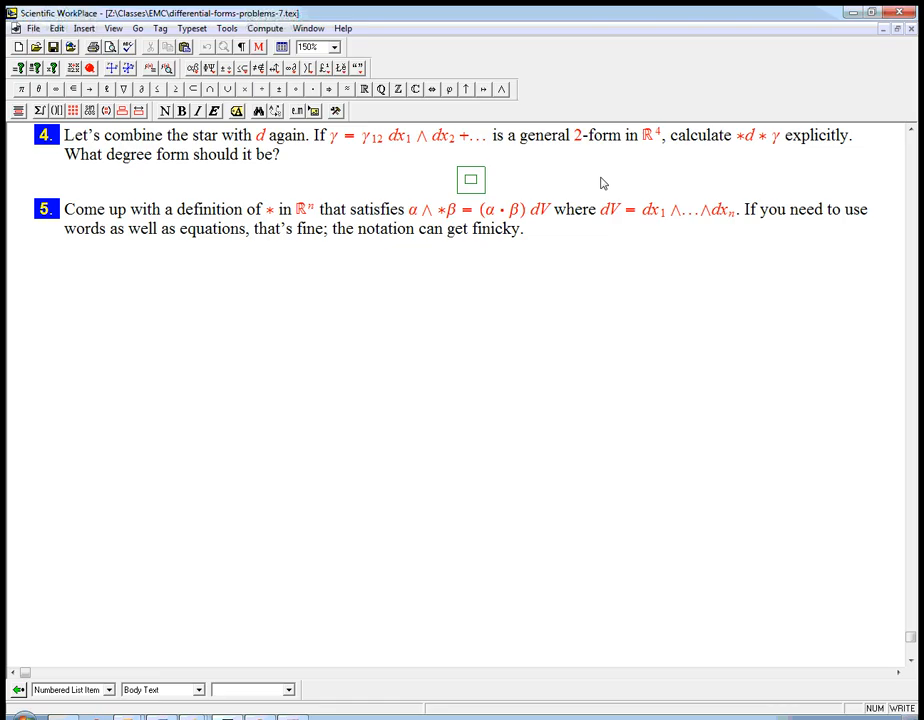
Step: Write *d* of the six-term 2-form γ and begin a second line = *d(…)
type("*d")
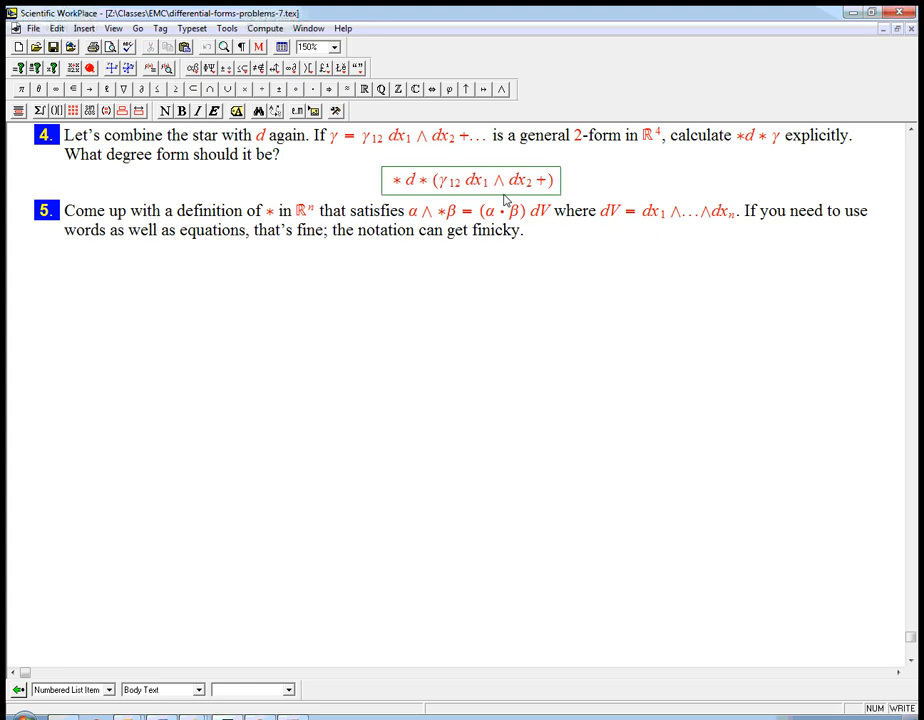
mouse_move(444, 188)
type(" γ13 dx1 ∧ dx3 + γ14 dx1 ∧ dx4 + γ23 dx2 ∧ dx3 + γ24 dx2 ∧ dx4 + γ34 dx3 ∧ dx4")
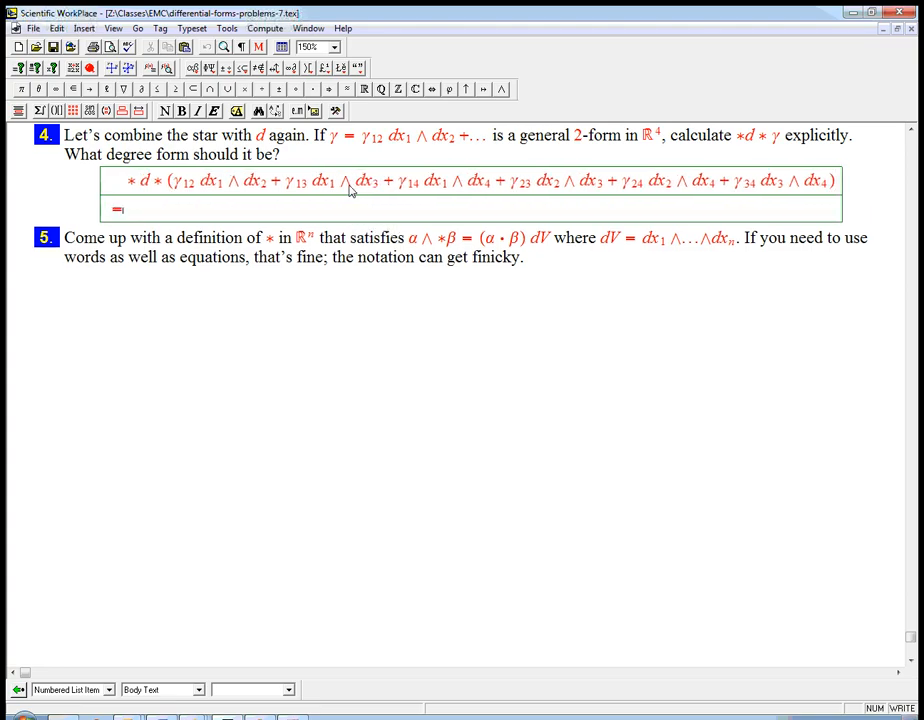
type("*d(")
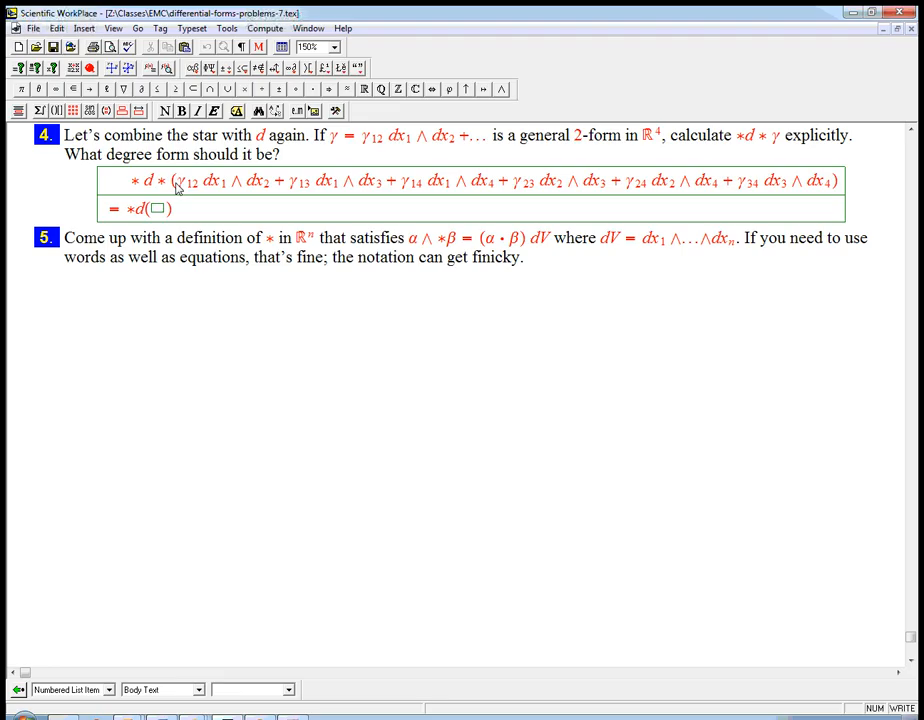
Step: Reuse the six-term γ sum inside *d(…) on the second line, starring its first terms
left_click_drag(176, 180, 830, 180)
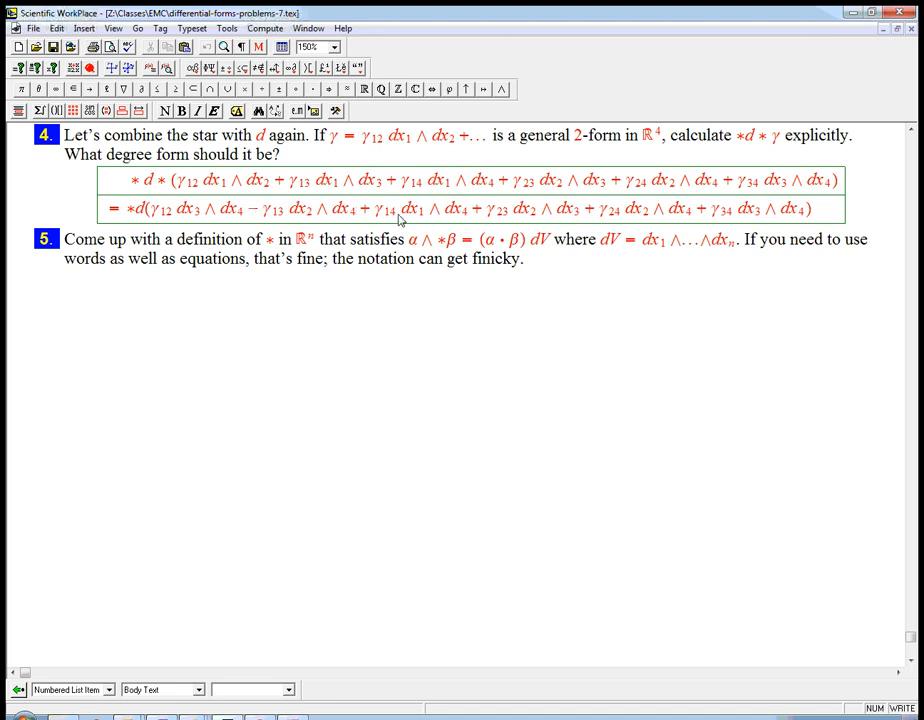
mouse_move(424, 220)
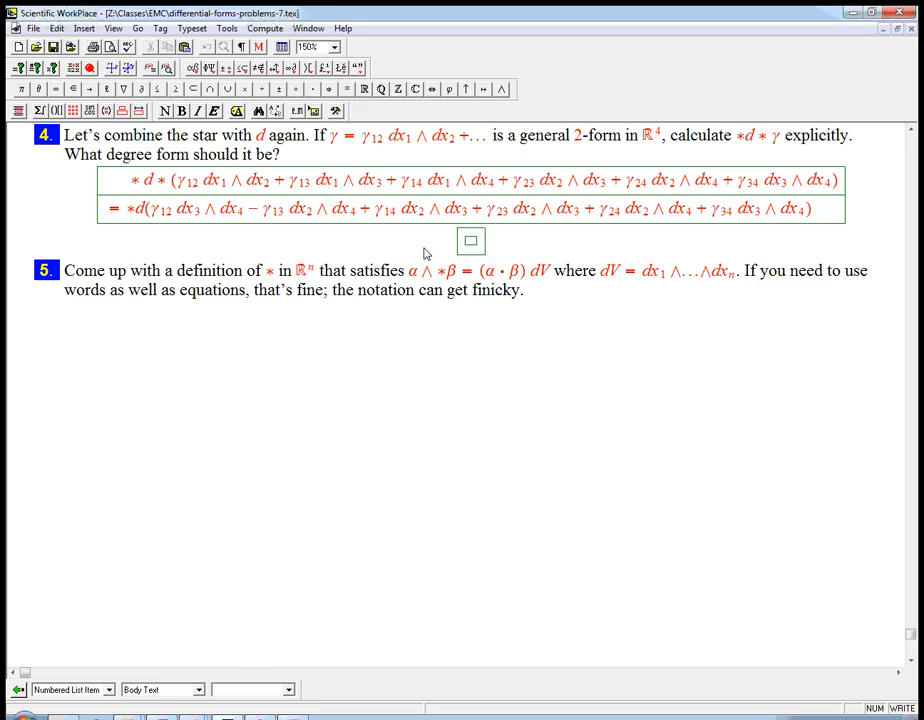
Step: Note the index permutation 1423 → 1234 in the scratch math box
type("1423 → 1234")
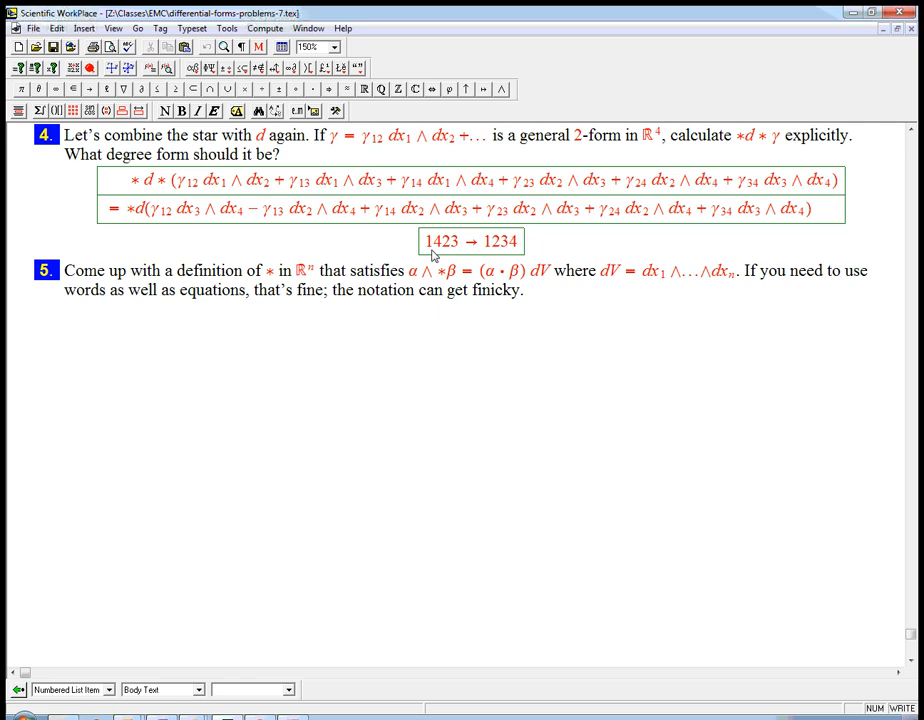
mouse_move(436, 256)
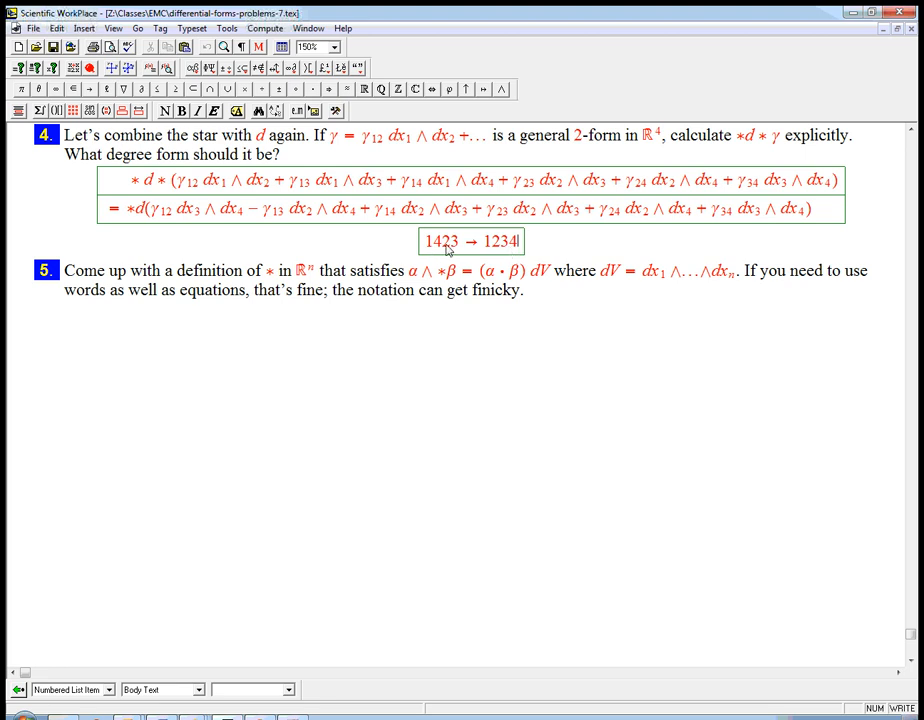
mouse_move(372, 216)
type("23")
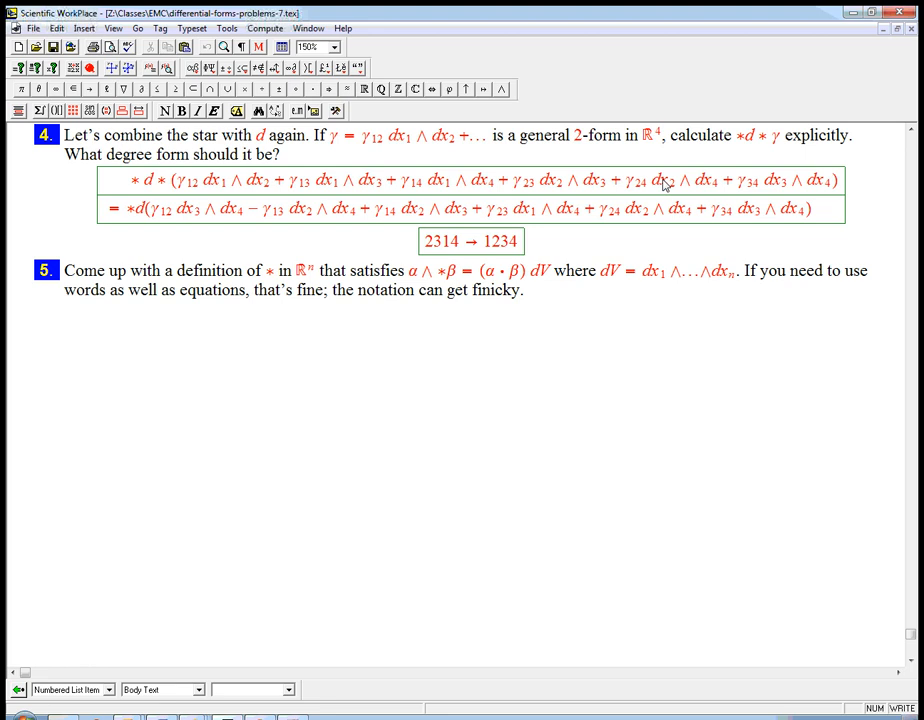
mouse_move(648, 220)
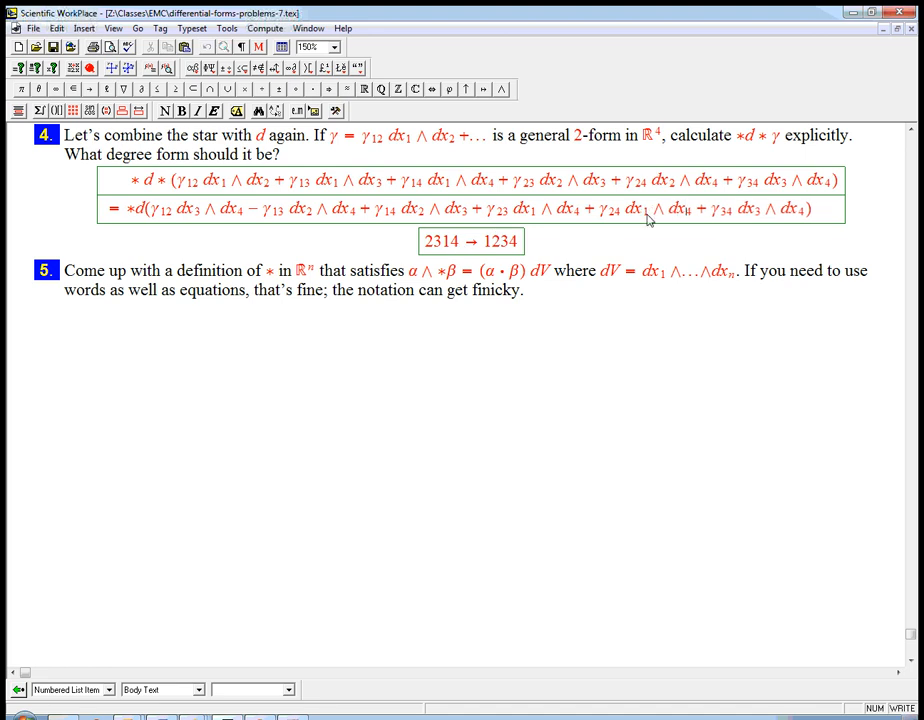
mouse_move(444, 244)
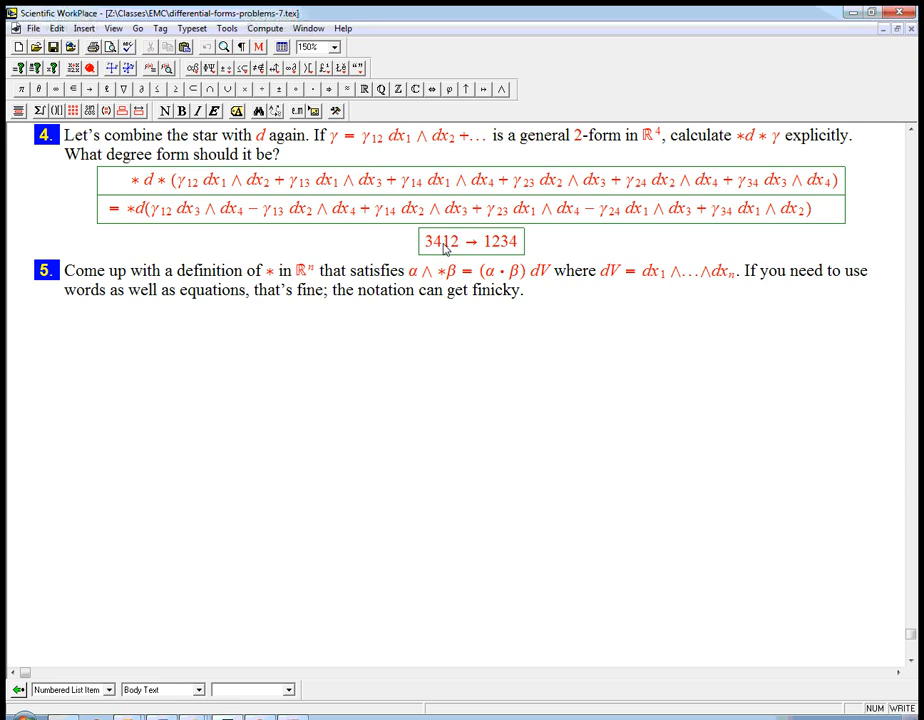
mouse_move(460, 254)
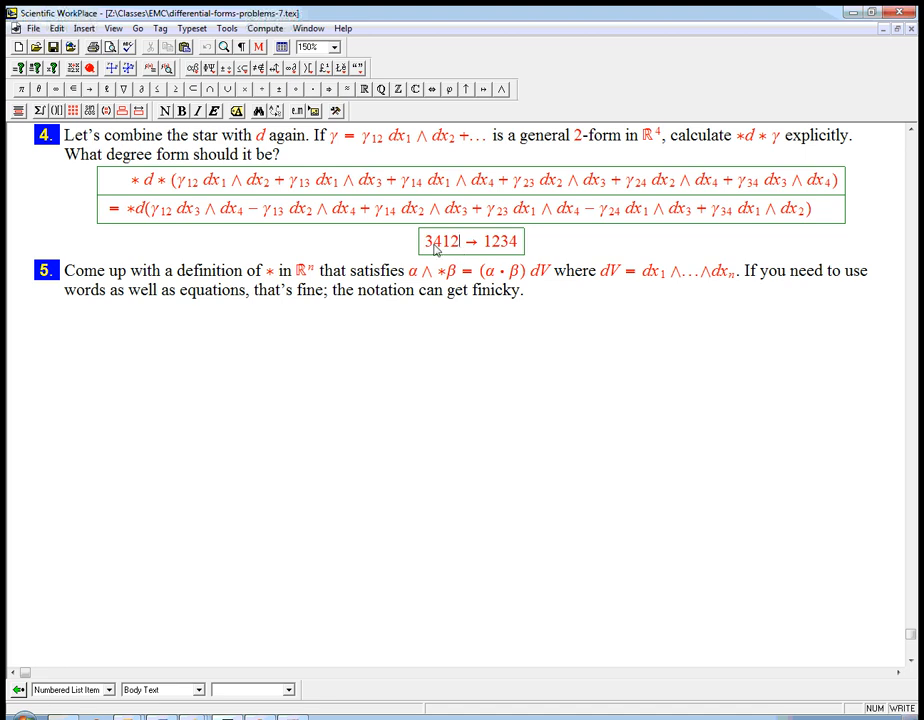
mouse_move(776, 236)
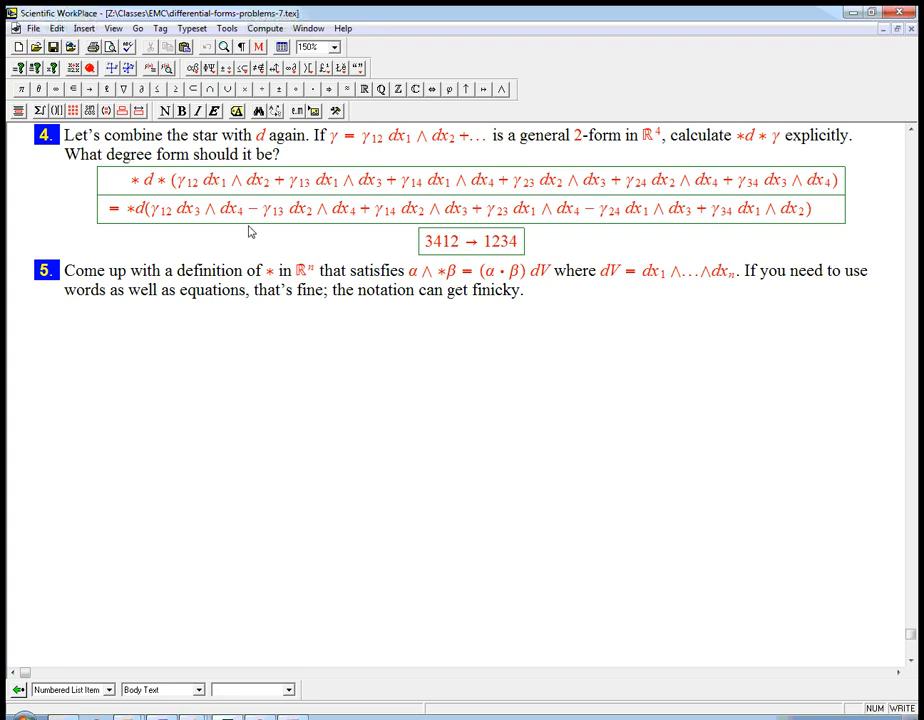
mouse_move(596, 218)
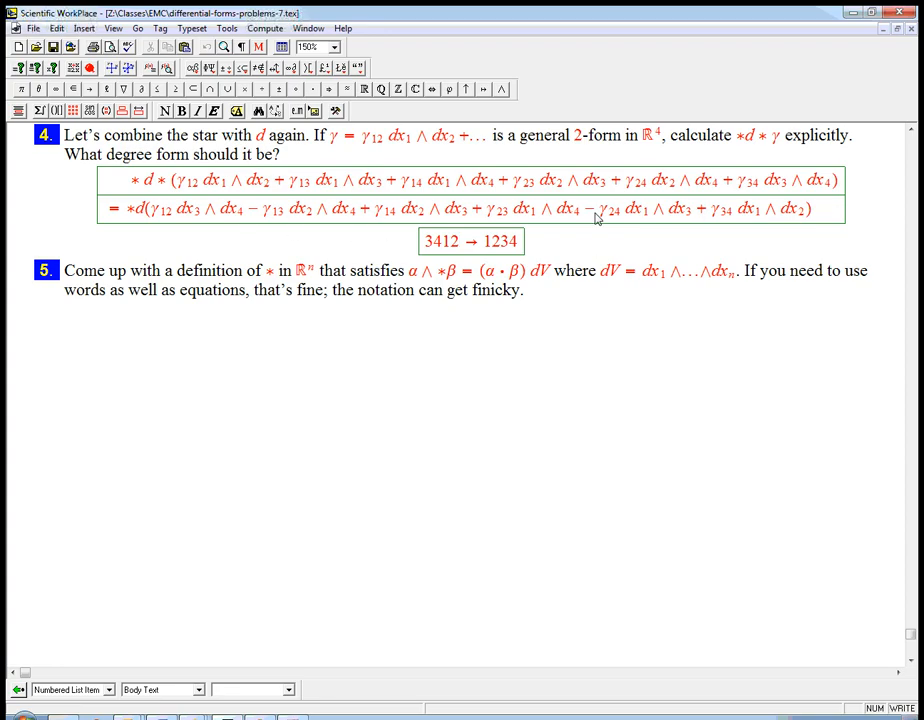
mouse_move(210, 264)
type("= *()")
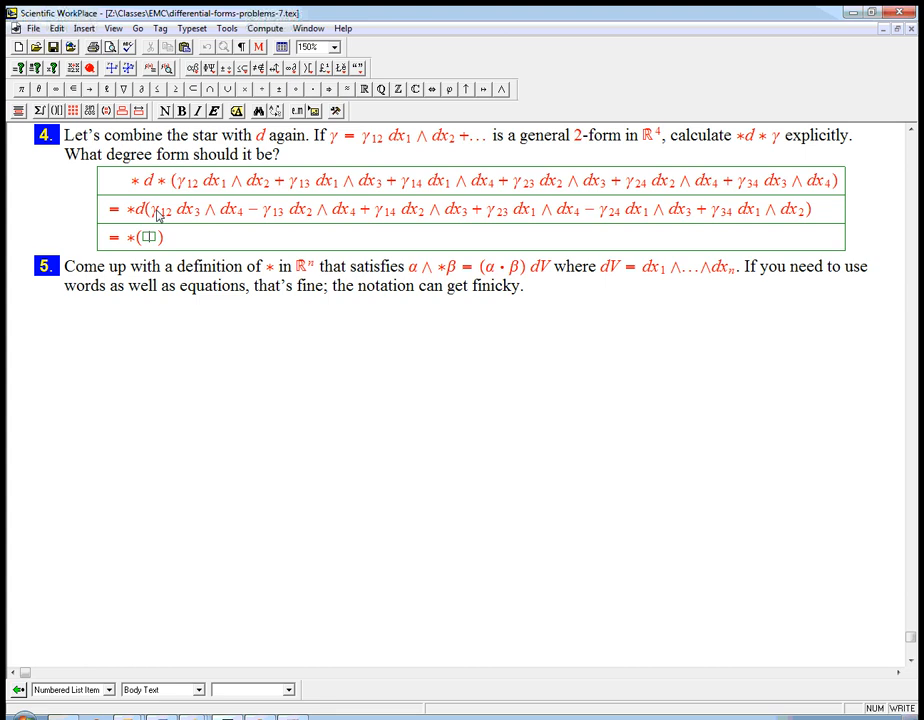
mouse_move(732, 224)
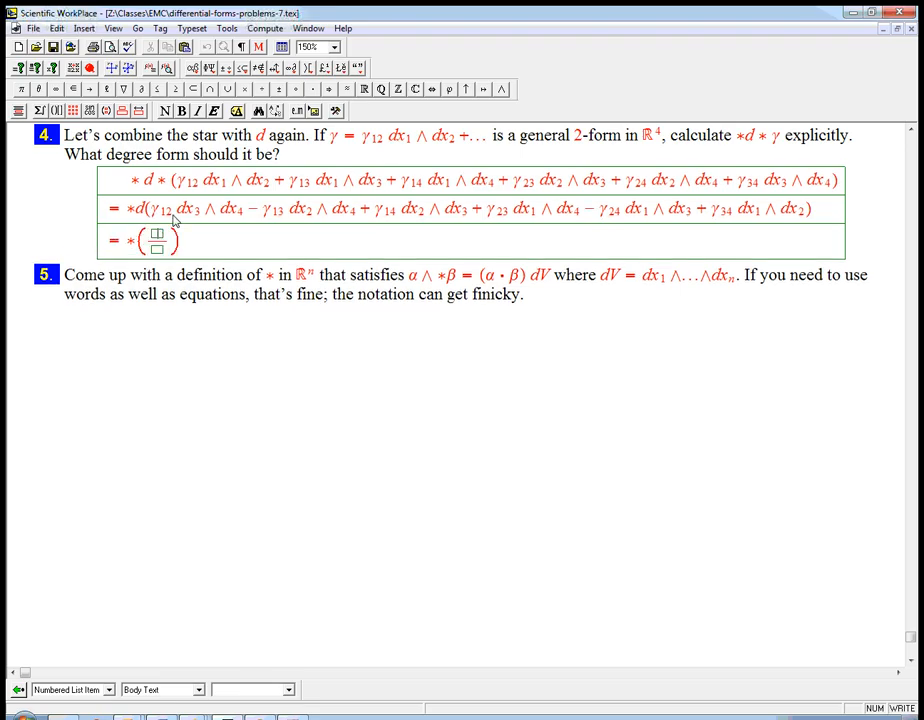
Step: Begin the third line = *(∂γ₁₂/∂x₁ …) with the partial-derivative fraction
type("d")
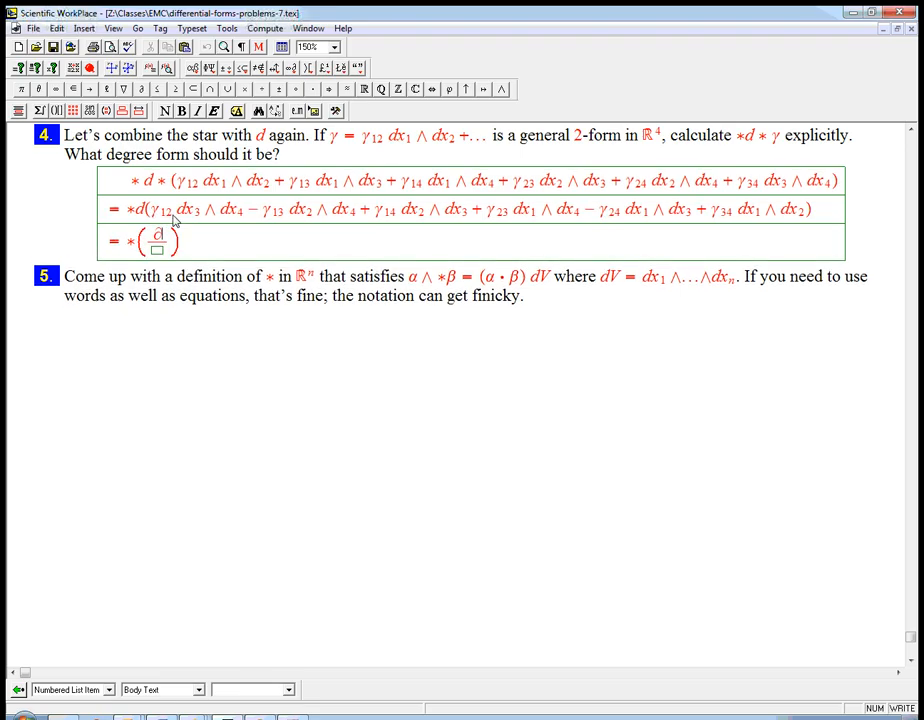
type("∂γ_12")
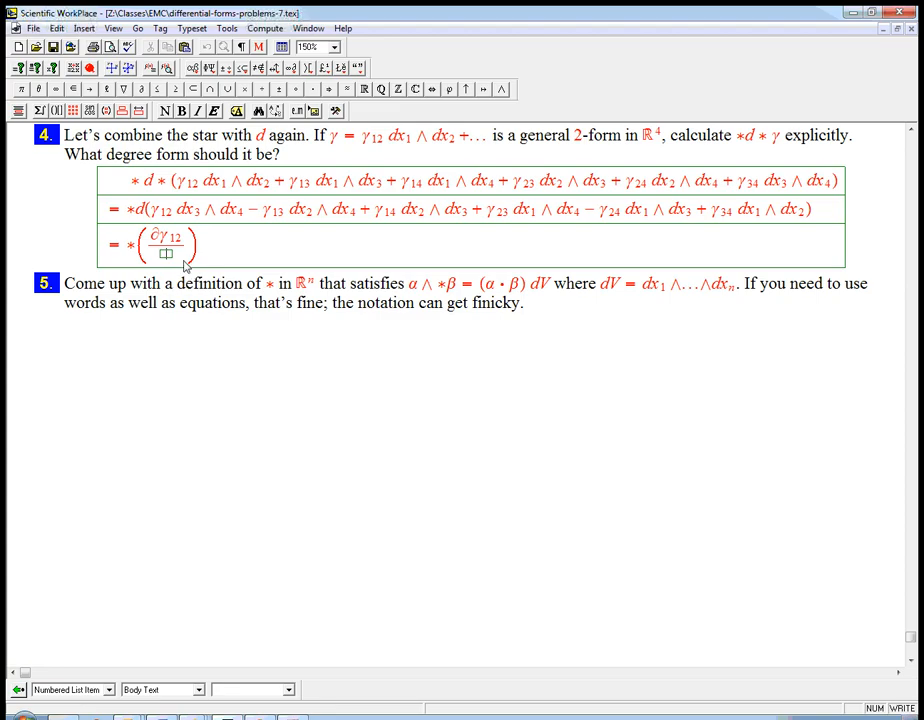
type("∂x_1")
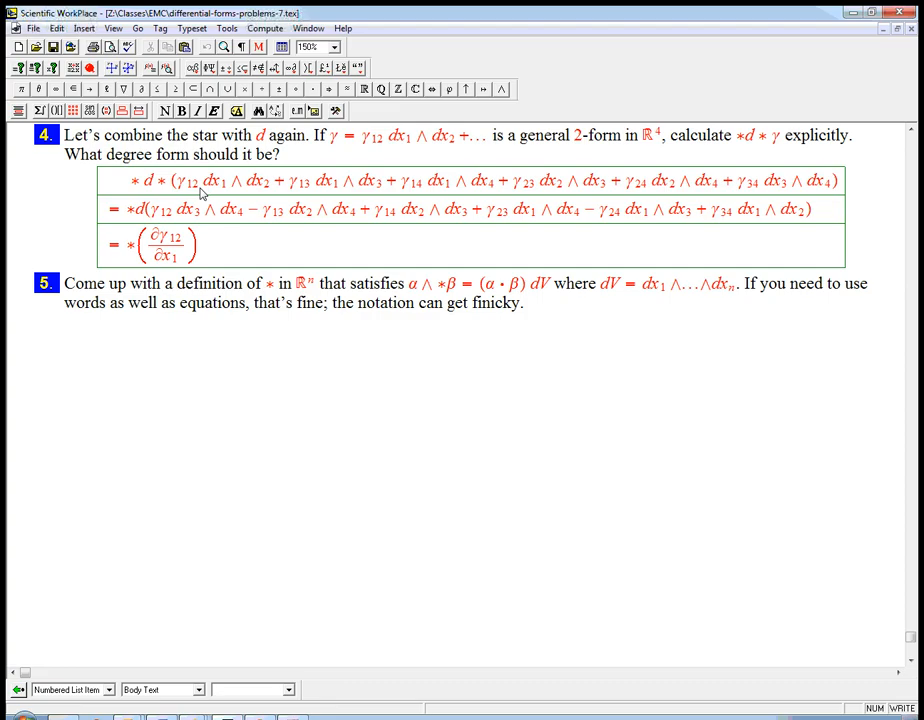
mouse_move(200, 192)
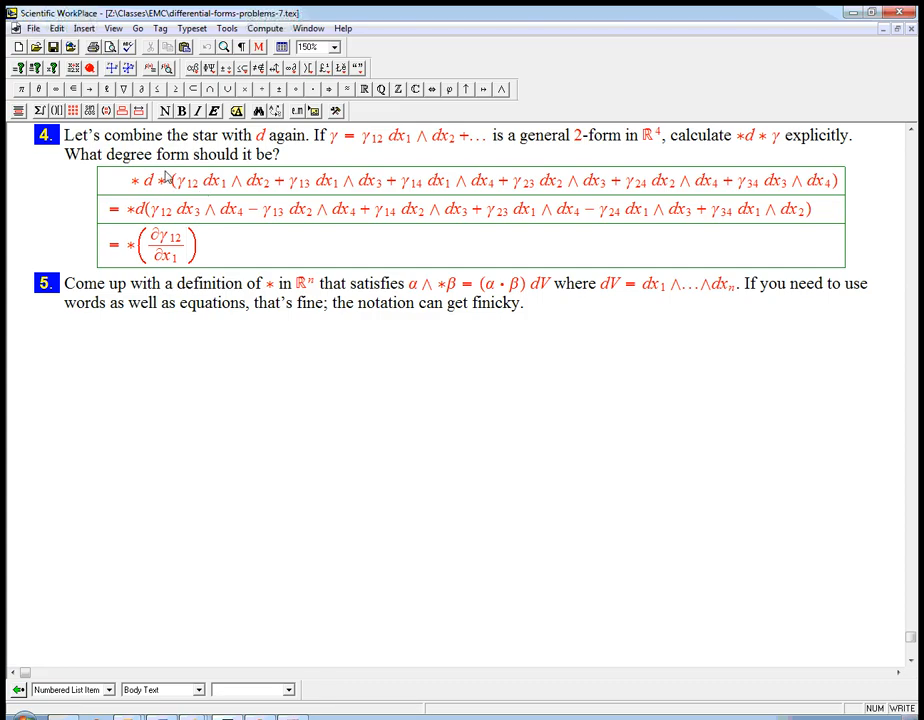
mouse_move(202, 188)
type(" −")
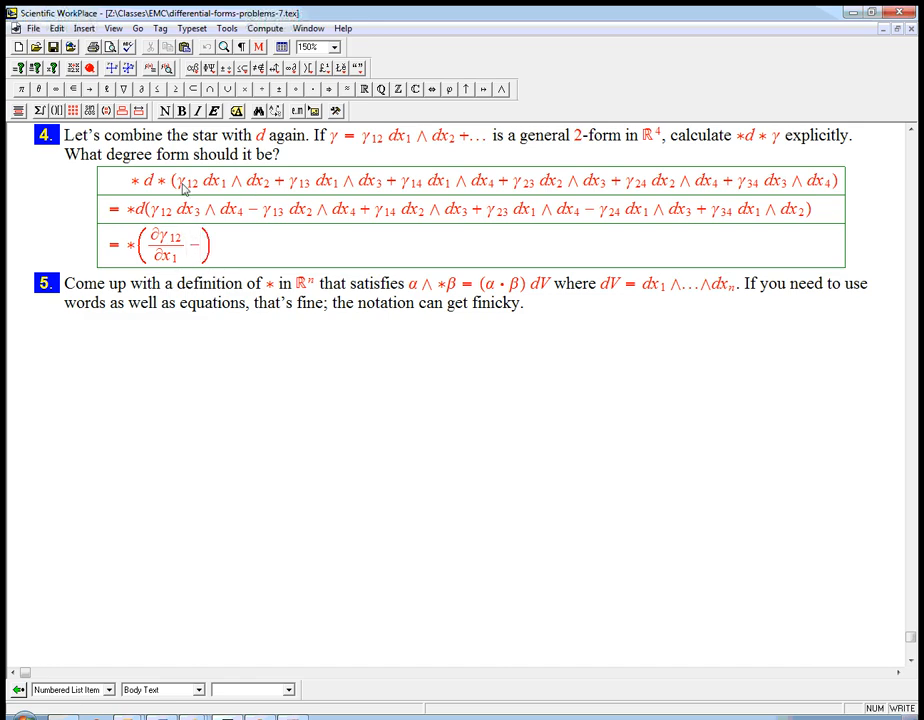
Step: Complete the group (∂γ₁₂/∂x₁ − ∂γ₂₃/∂x₃ − ∂γ₂₄/∂x₄) dx₁∧dx₃∧dx₄ and bracket it
type(")")
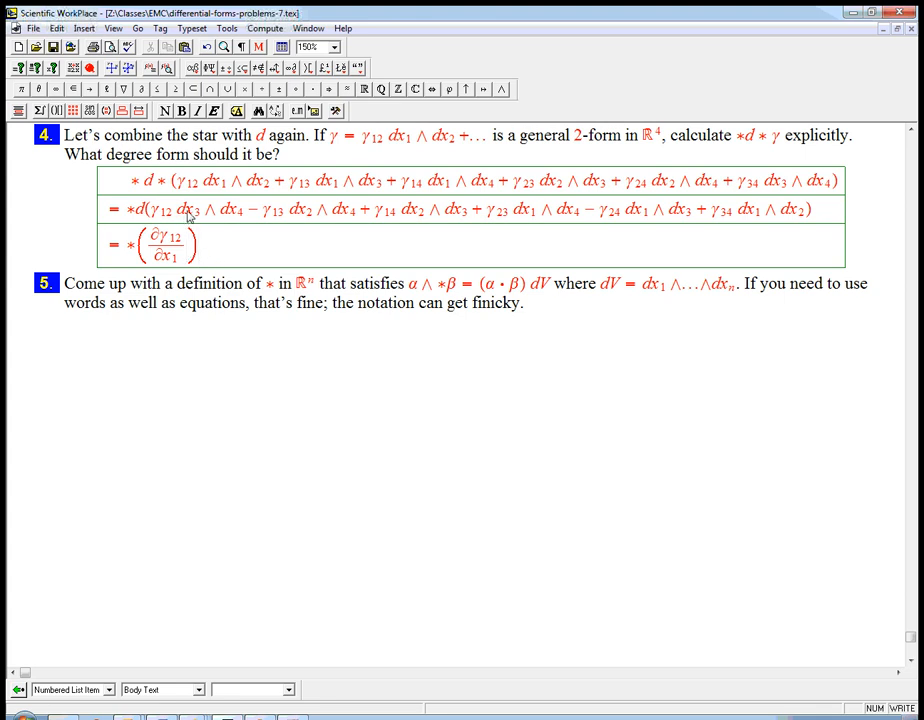
type("dx_3 \\wedge dx_4")
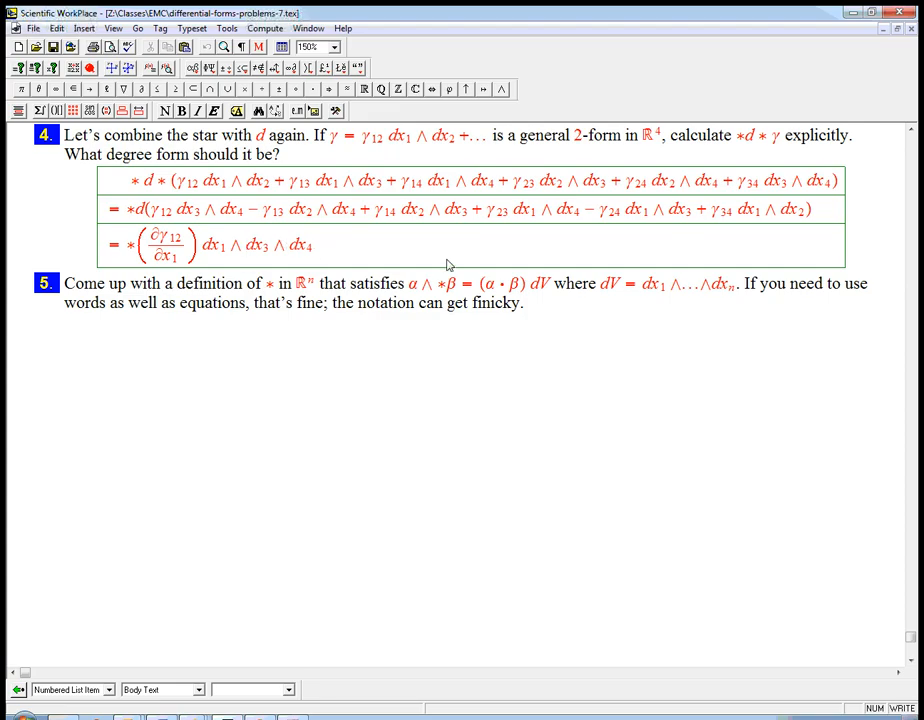
left_click_drag(484, 210, 576, 210)
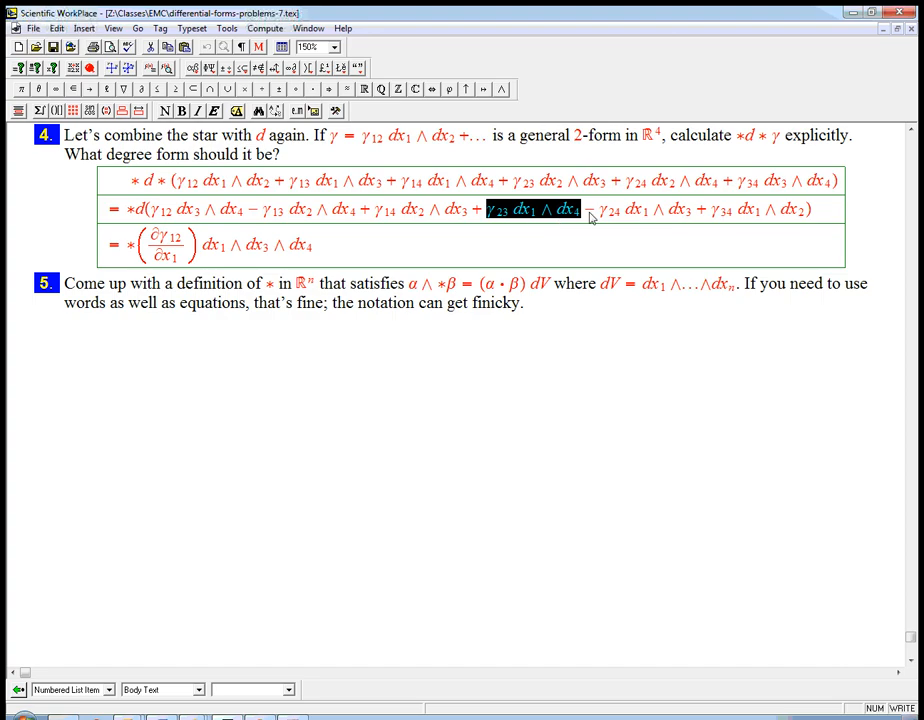
mouse_move(588, 218)
type(" − ∂γ23/∂x3")
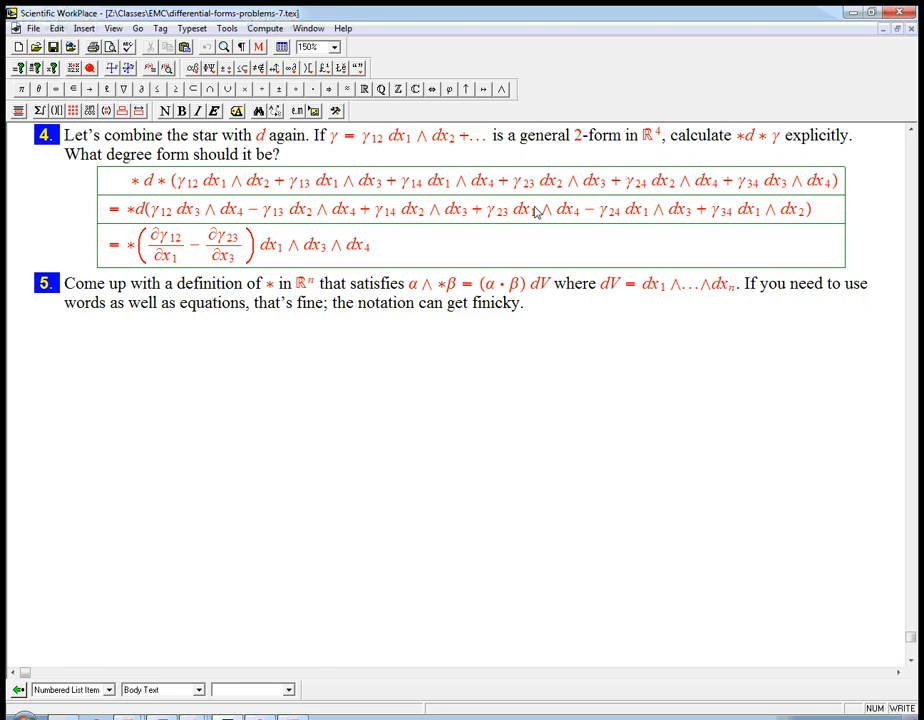
mouse_move(496, 218)
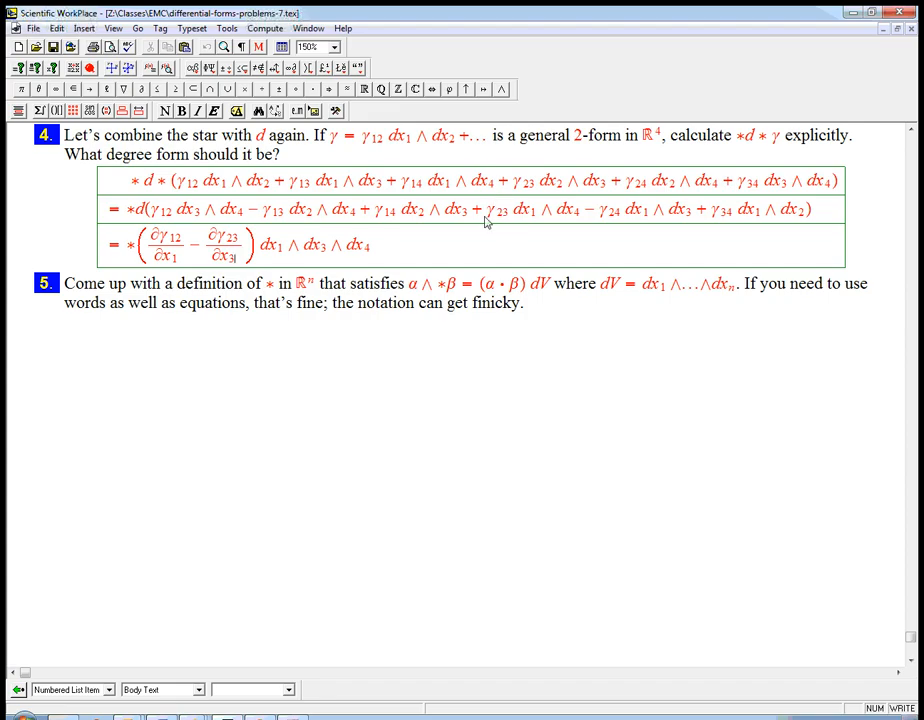
mouse_move(536, 224)
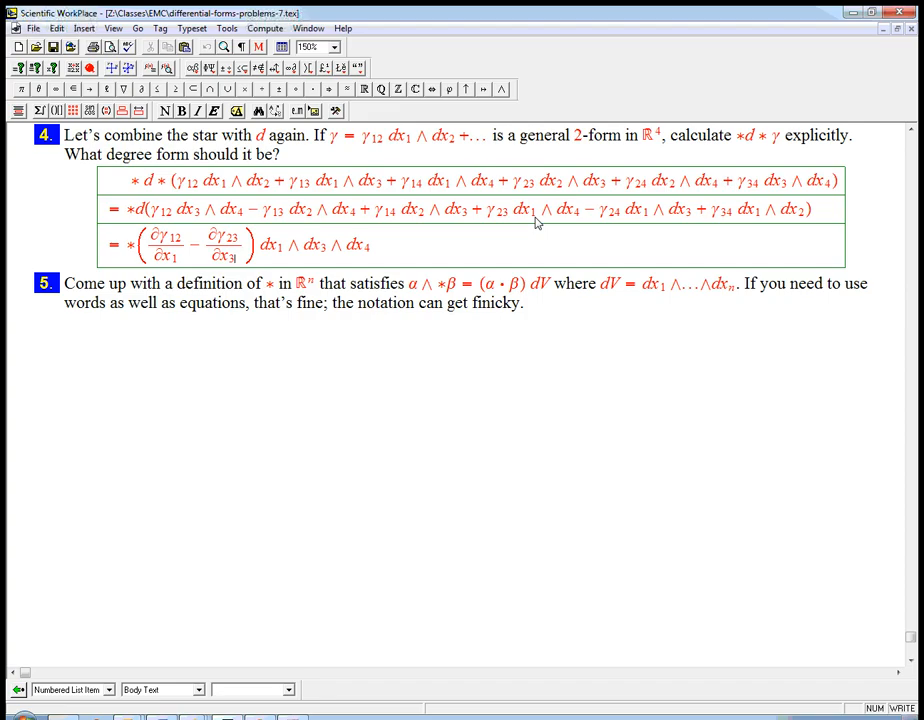
mouse_move(204, 256)
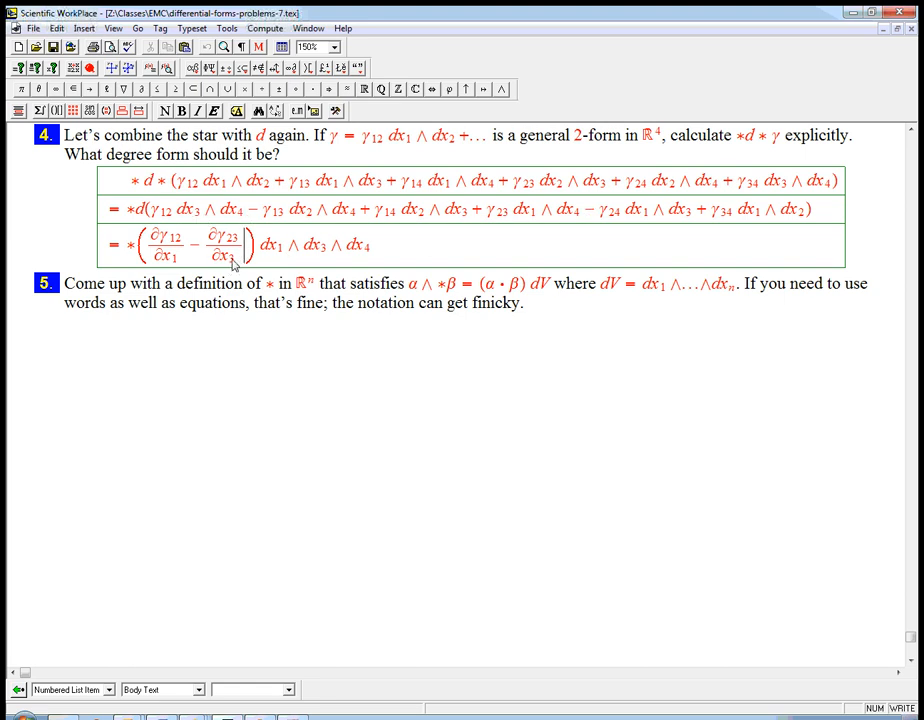
left_click(248, 244)
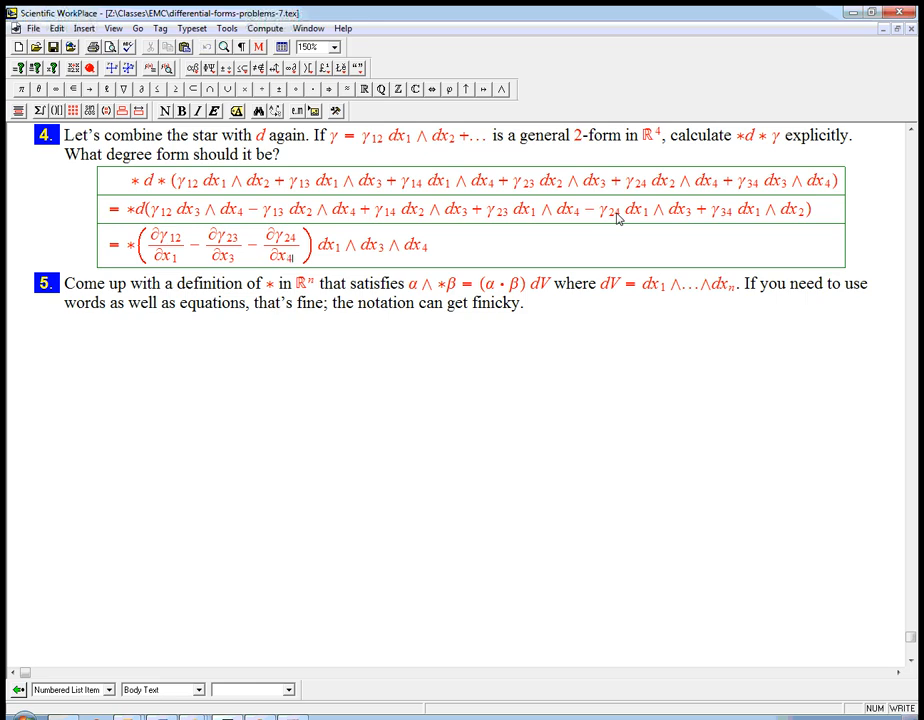
mouse_move(494, 236)
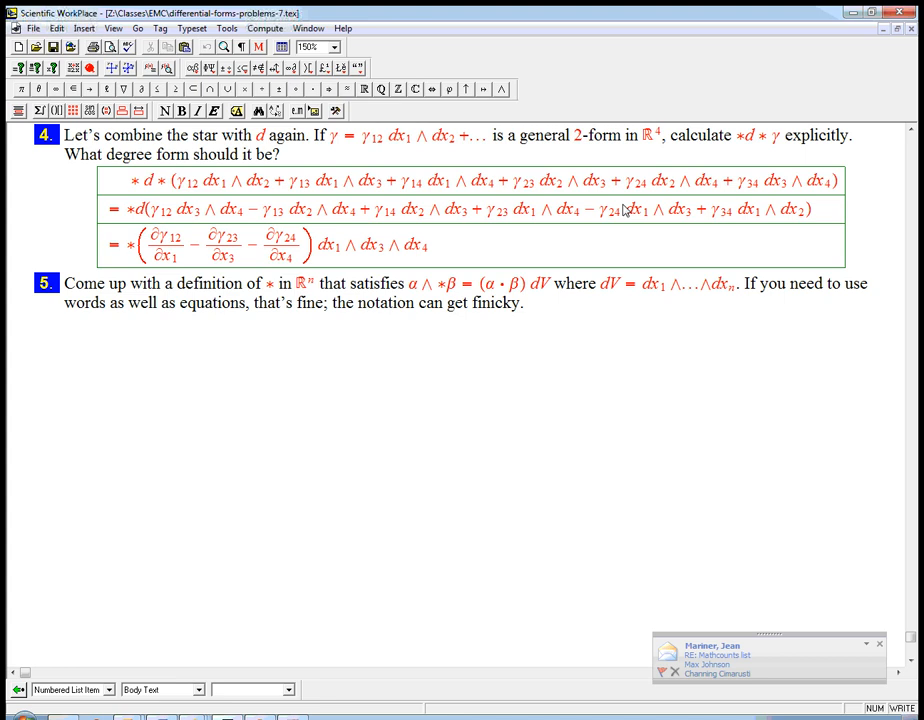
mouse_move(624, 210)
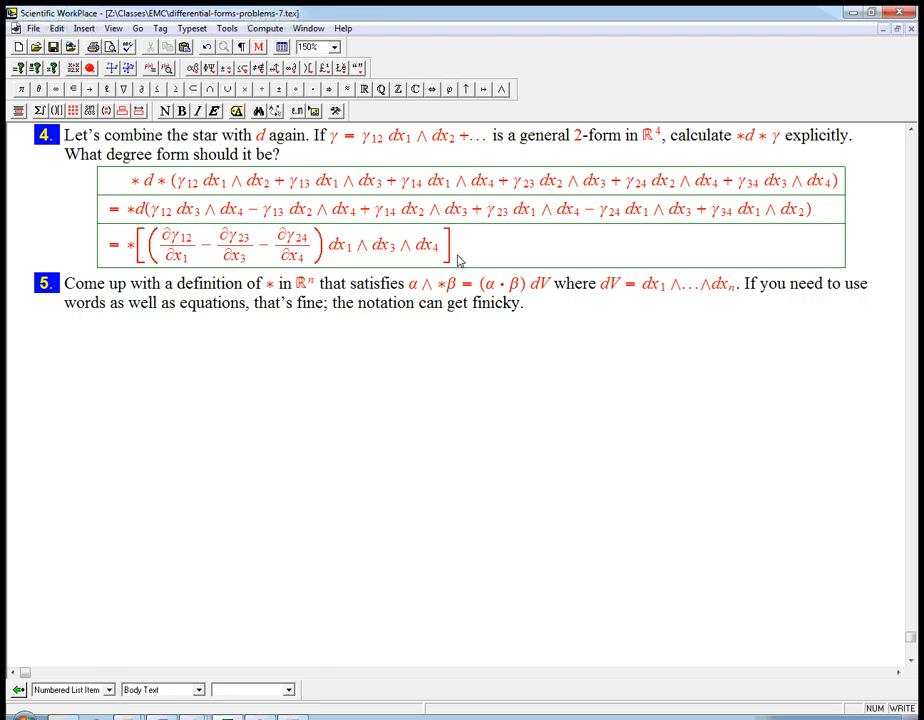
Step: Append + ( ) dx₂∧dx₃∧dx₄ with the coefficient left empty
type("+ (□")
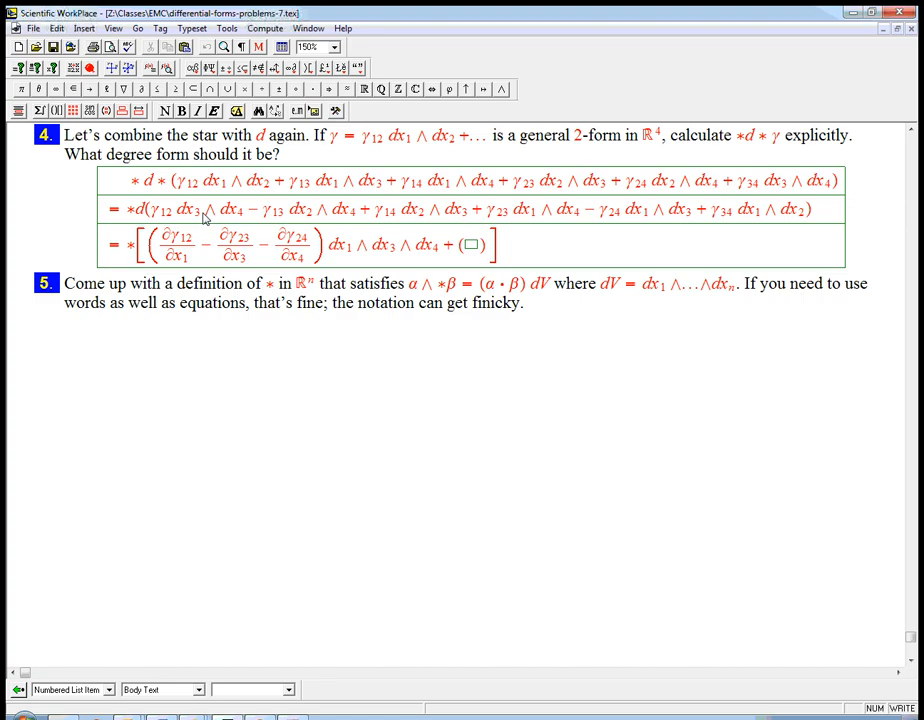
mouse_move(256, 236)
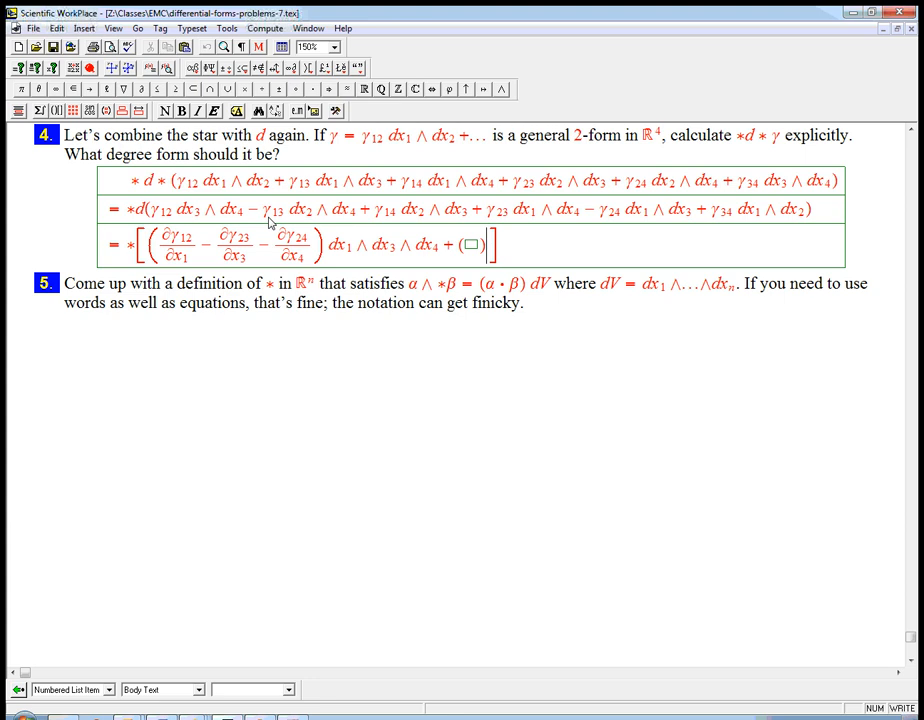
type("dx")
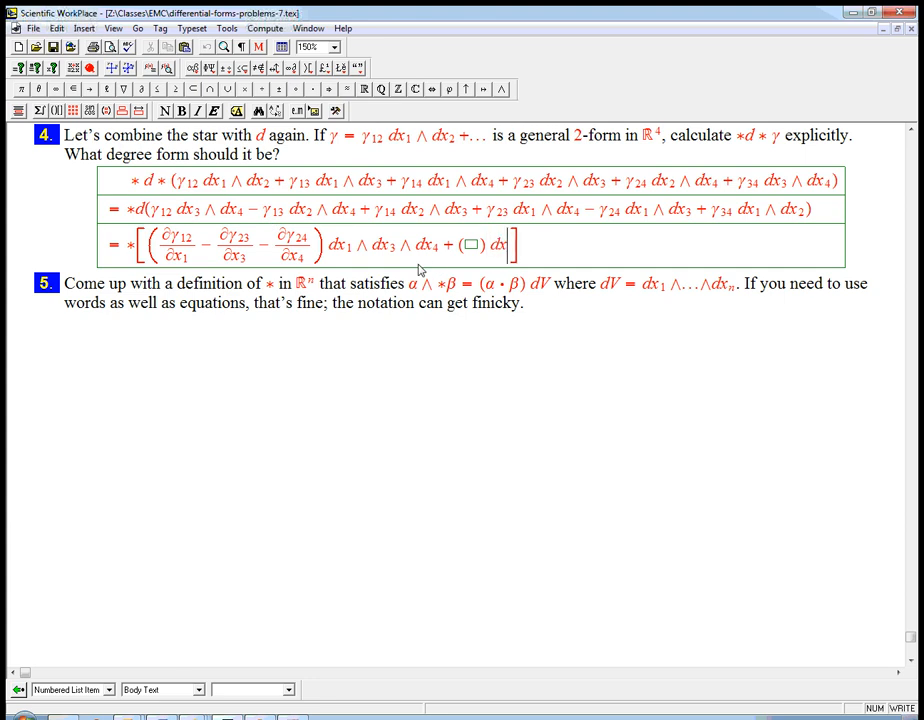
type("2 ∧ dx3 ∧ dx4")
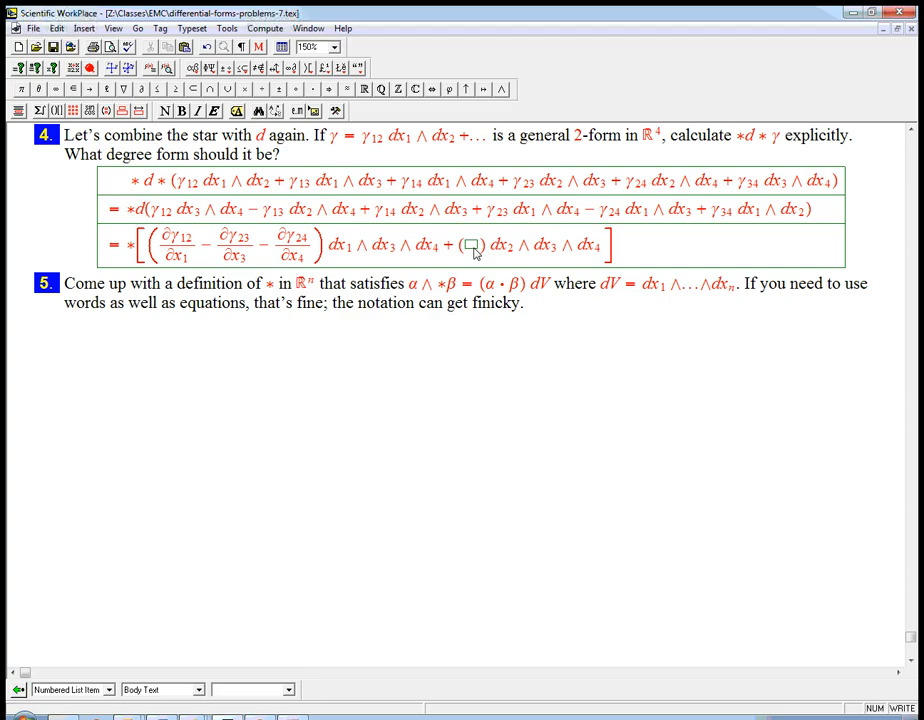
mouse_move(484, 268)
type("∂γ12/∂x1 − ∂γ23/∂x3 − ∂γ24/∂x4")
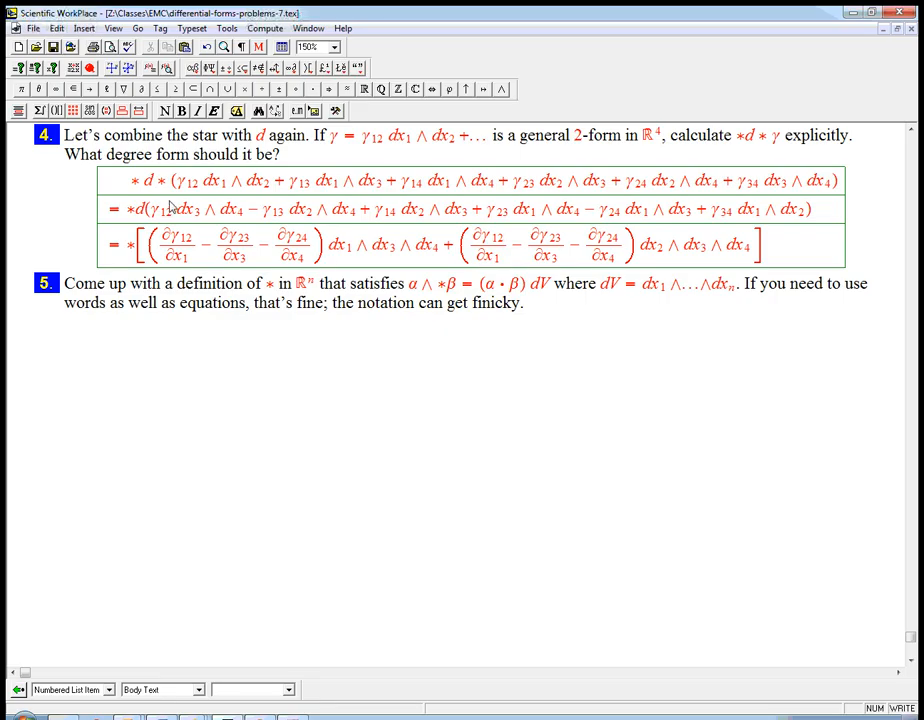
mouse_move(180, 218)
type("2")
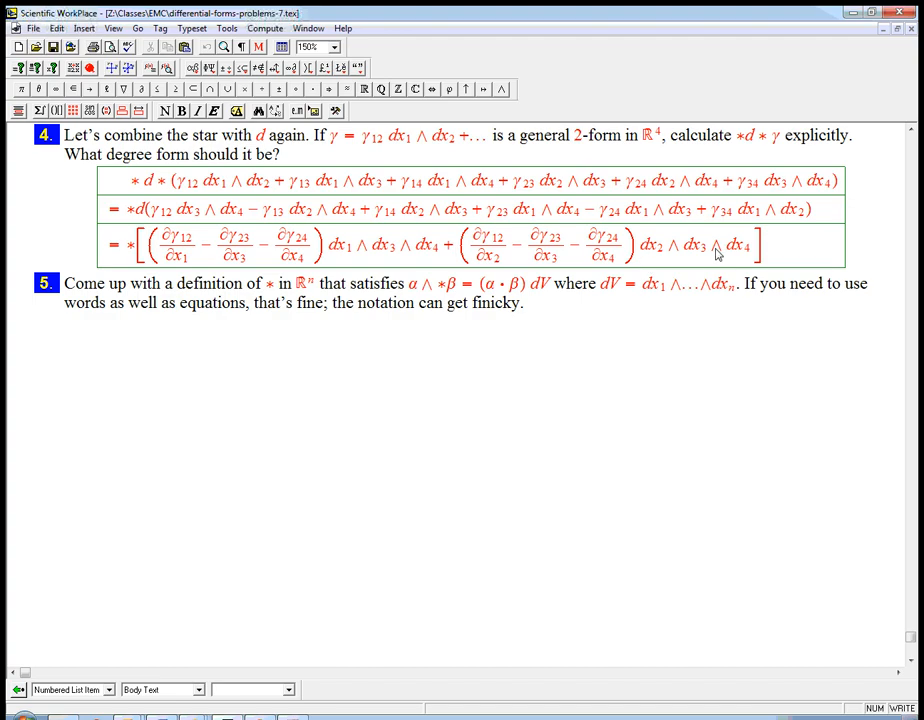
mouse_move(220, 206)
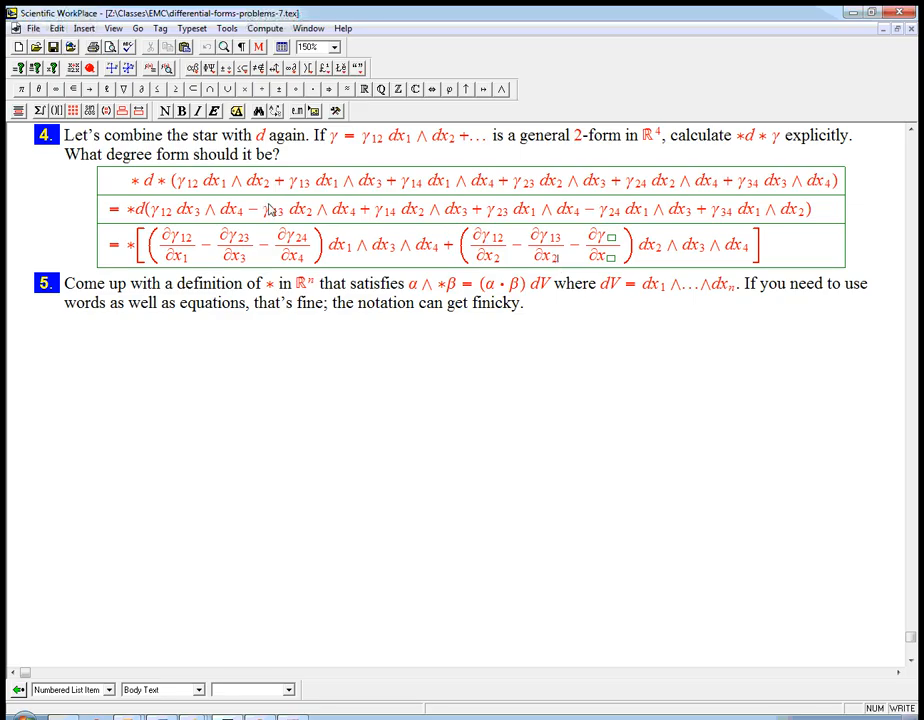
mouse_move(560, 264)
type("3")
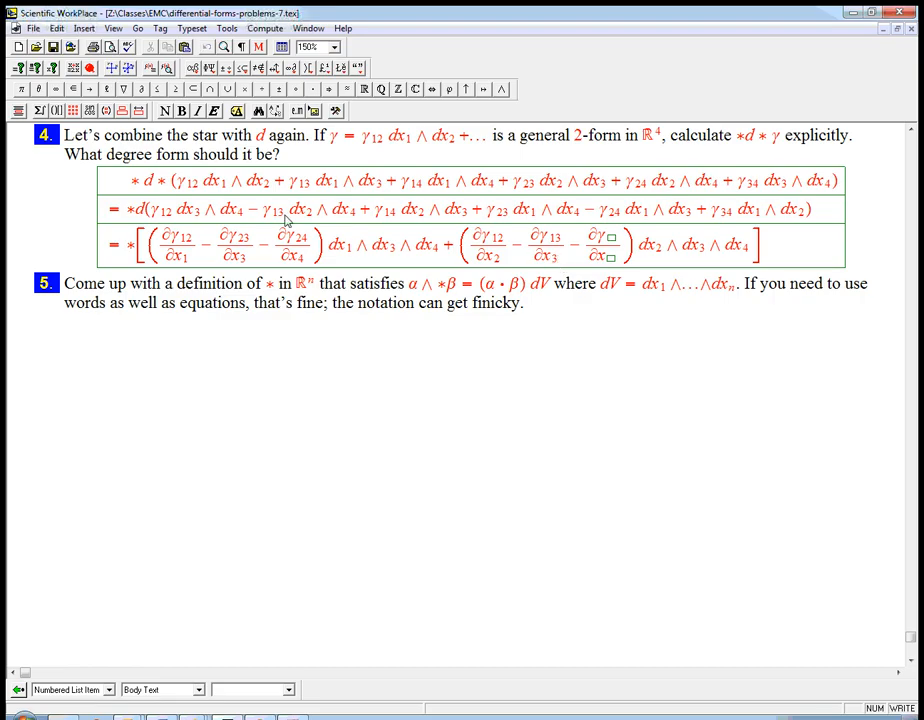
mouse_move(300, 222)
type("+")
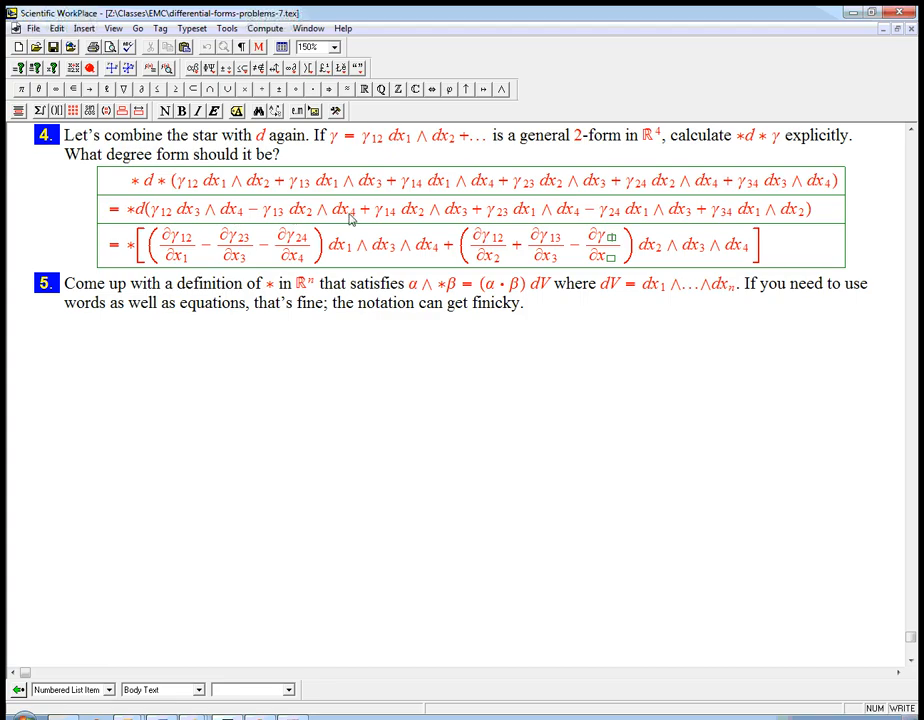
mouse_move(452, 216)
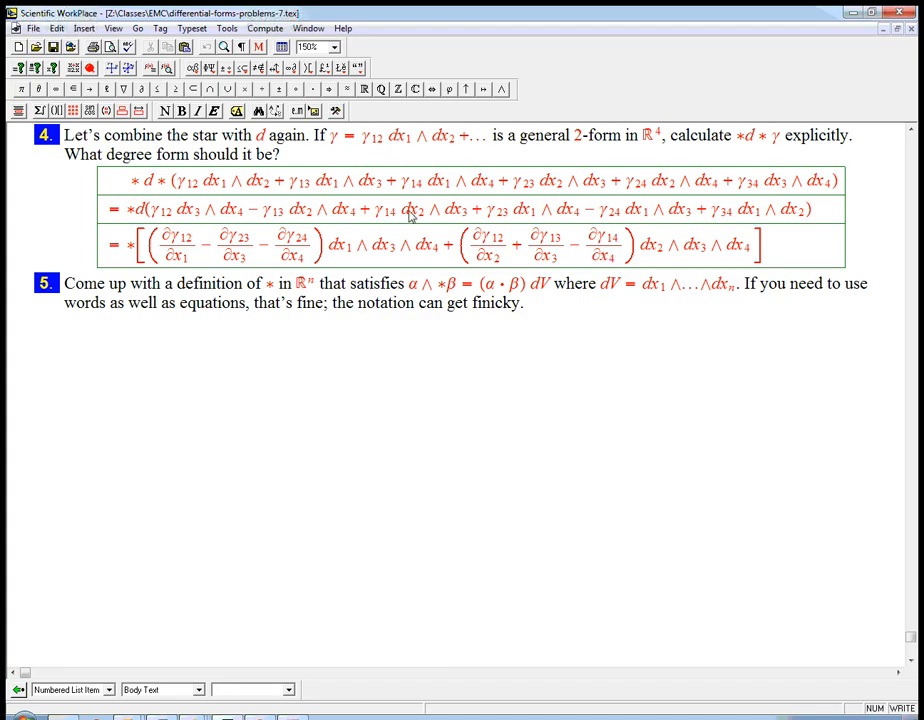
mouse_move(644, 256)
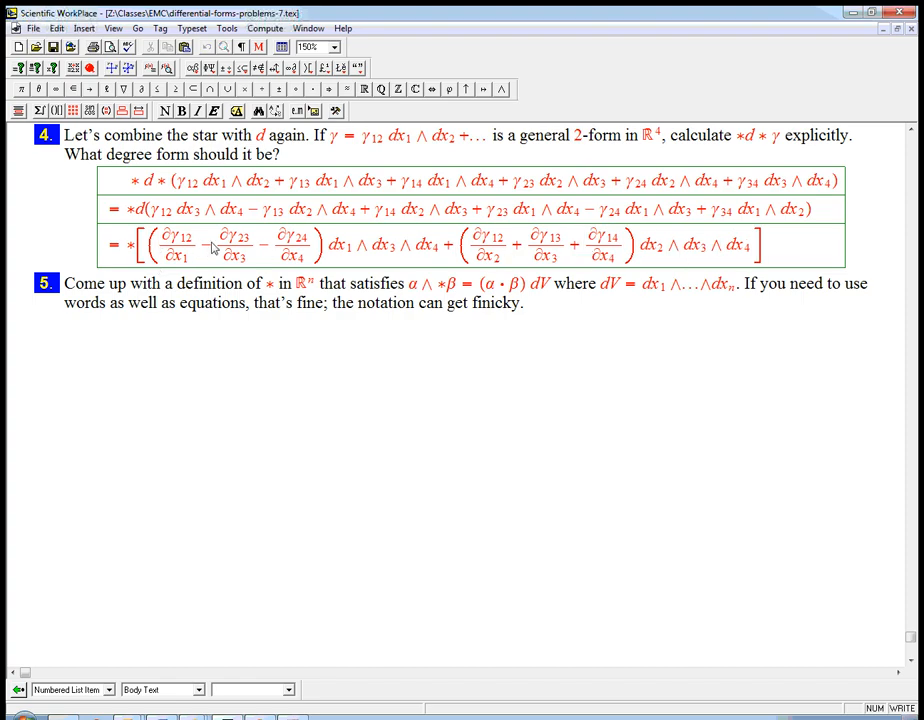
mouse_move(400, 236)
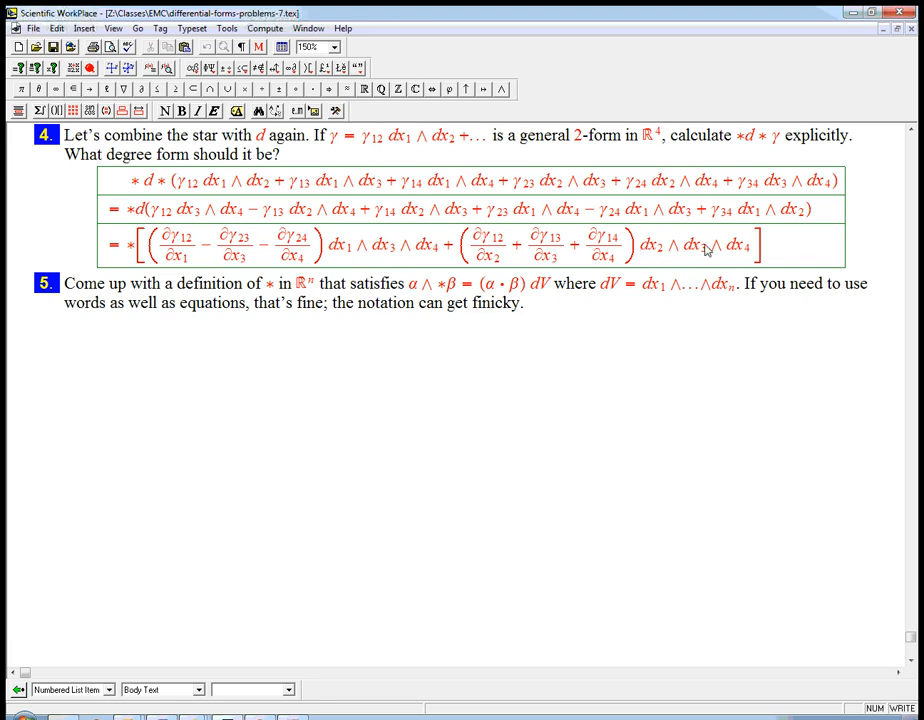
mouse_move(492, 248)
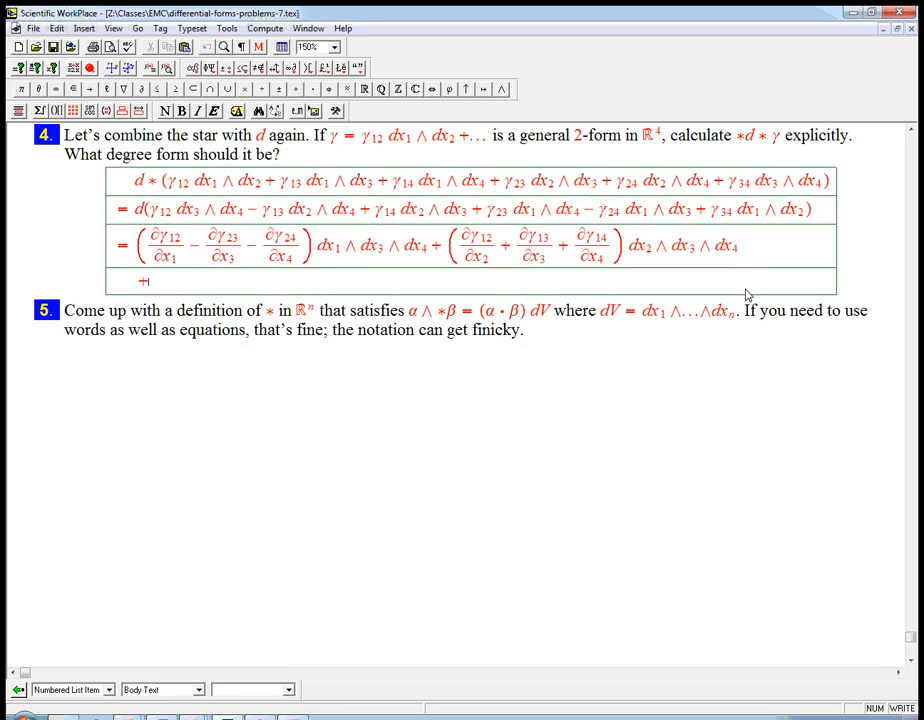
mouse_move(156, 264)
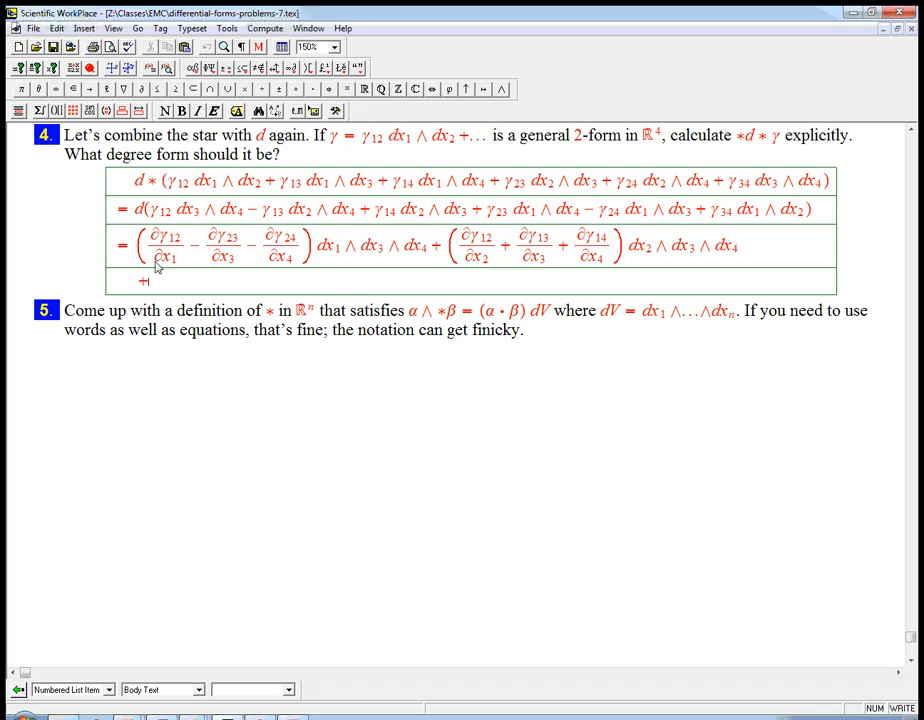
Step: Remove the leading star and square brackets from the display lines
left_click_drag(132, 246, 424, 246)
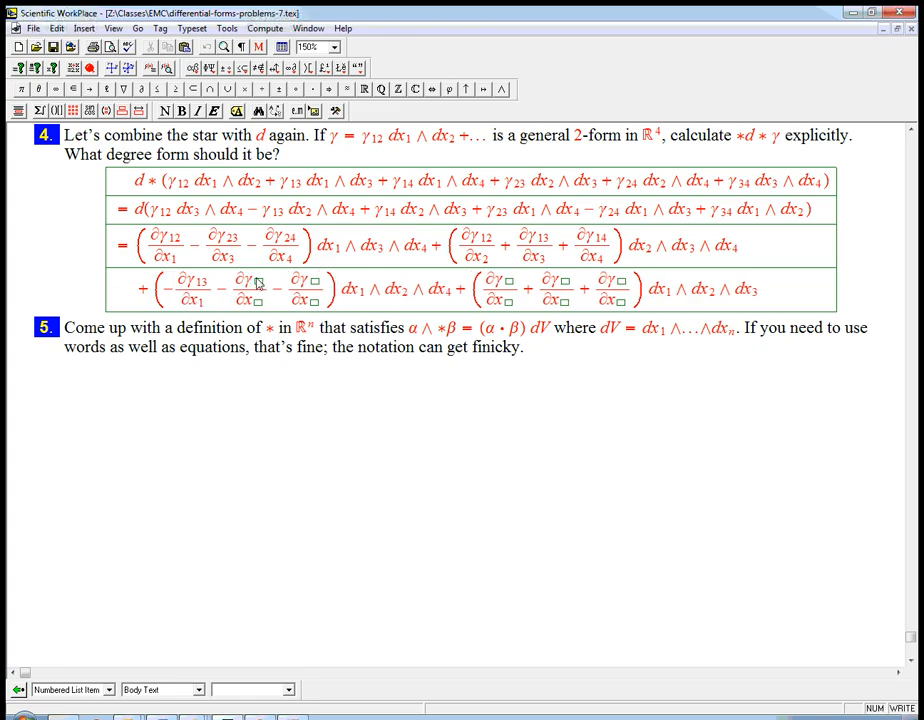
mouse_move(388, 288)
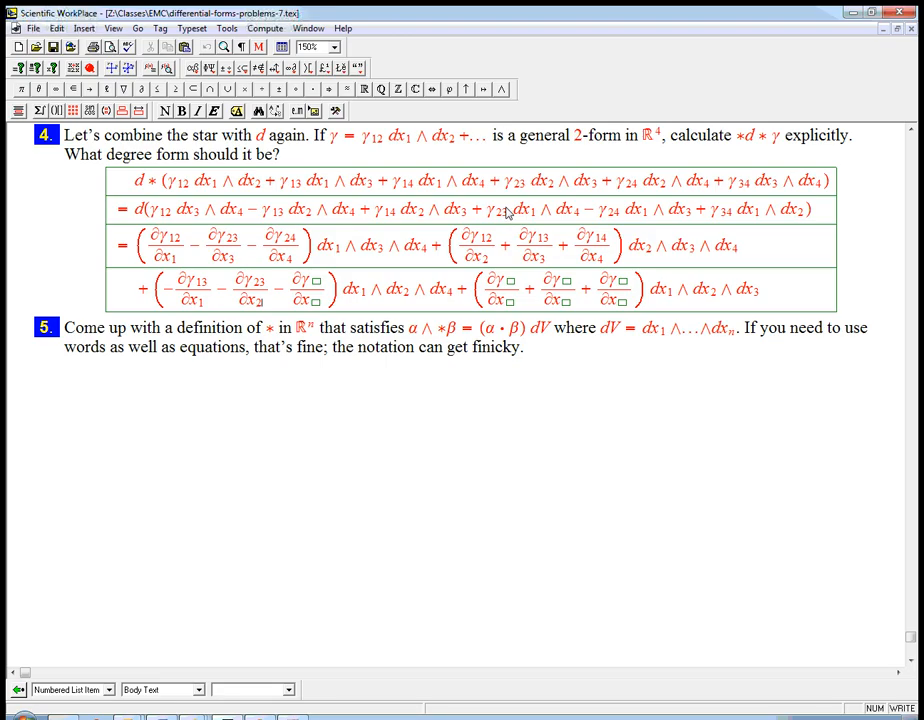
mouse_move(500, 212)
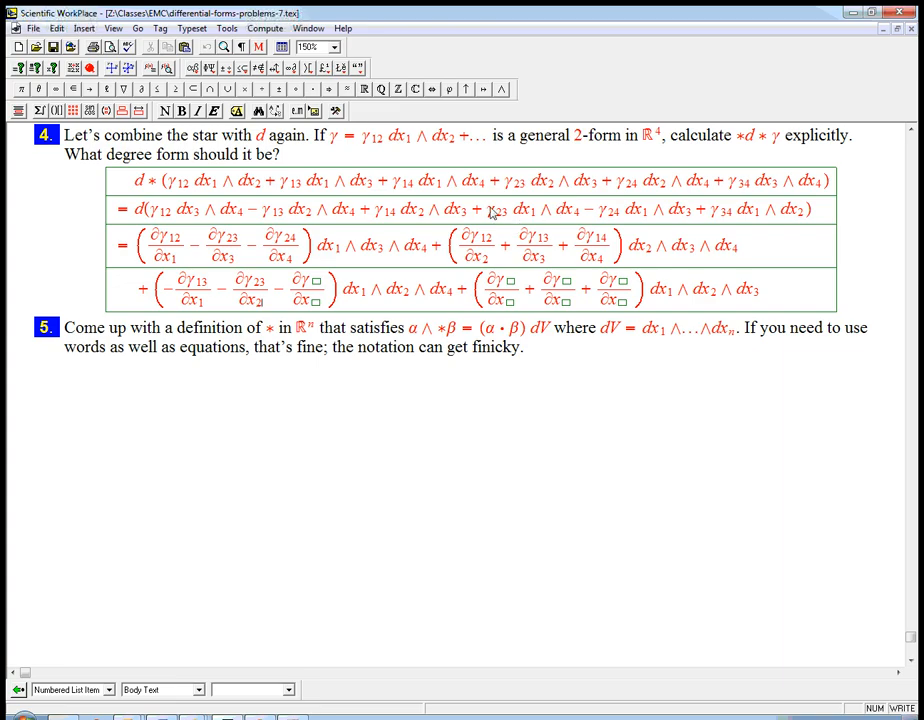
mouse_move(222, 296)
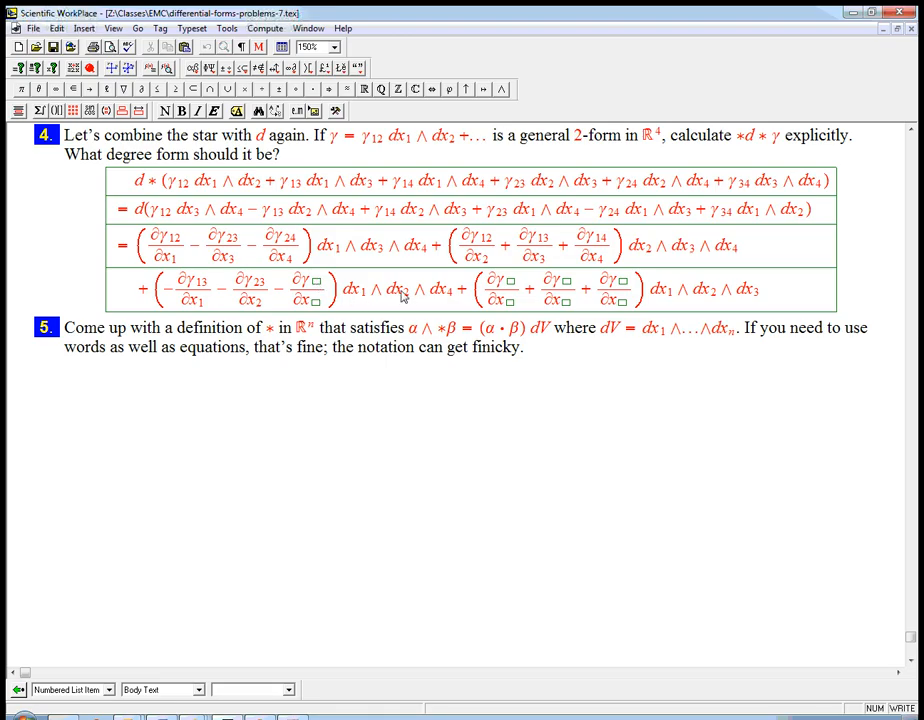
mouse_move(788, 216)
type("34")
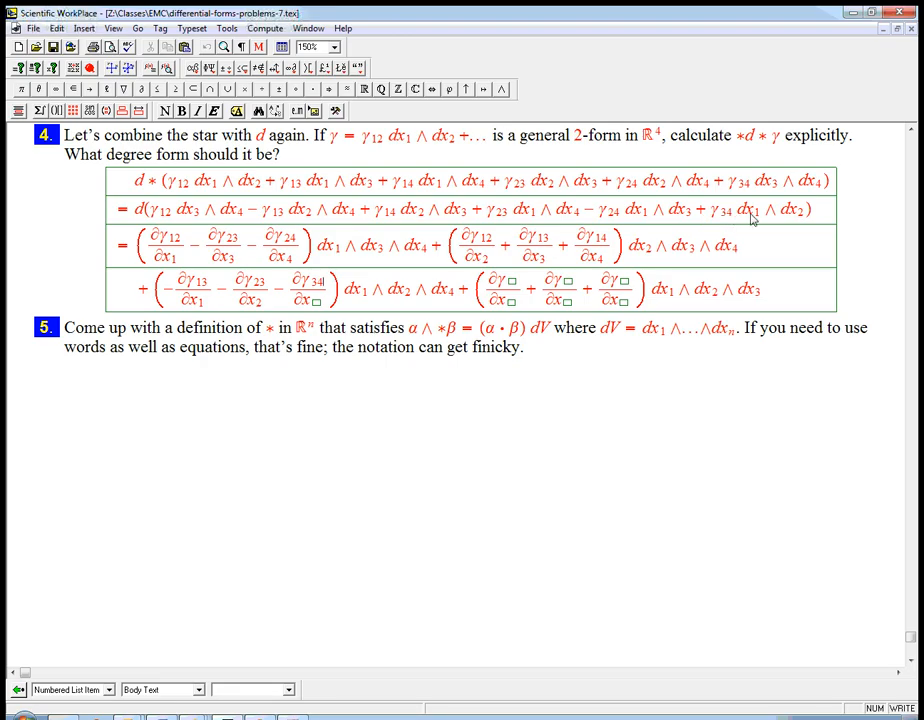
mouse_move(752, 218)
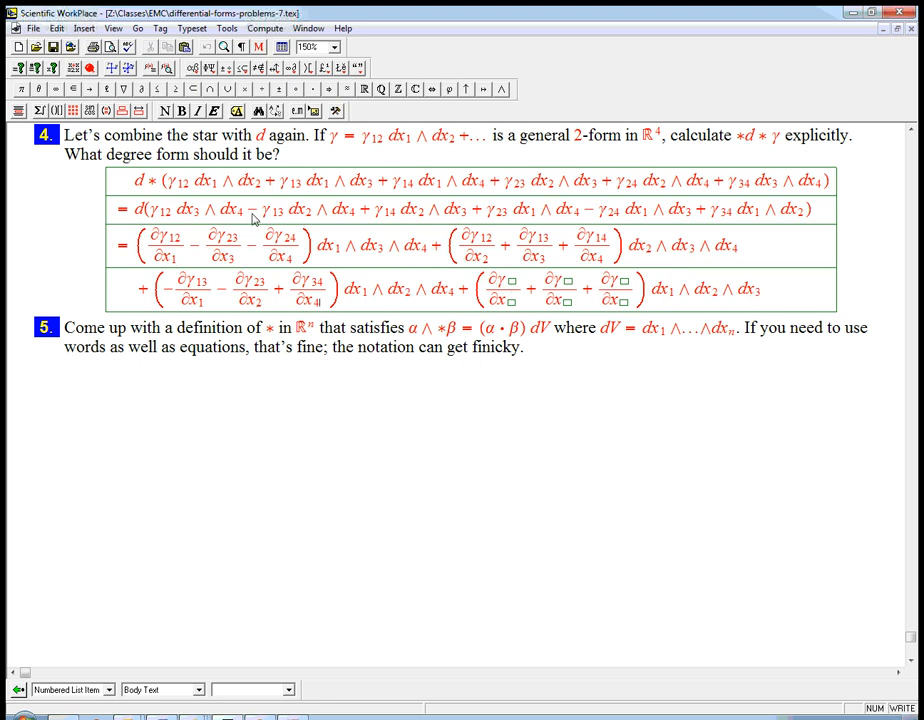
mouse_move(204, 228)
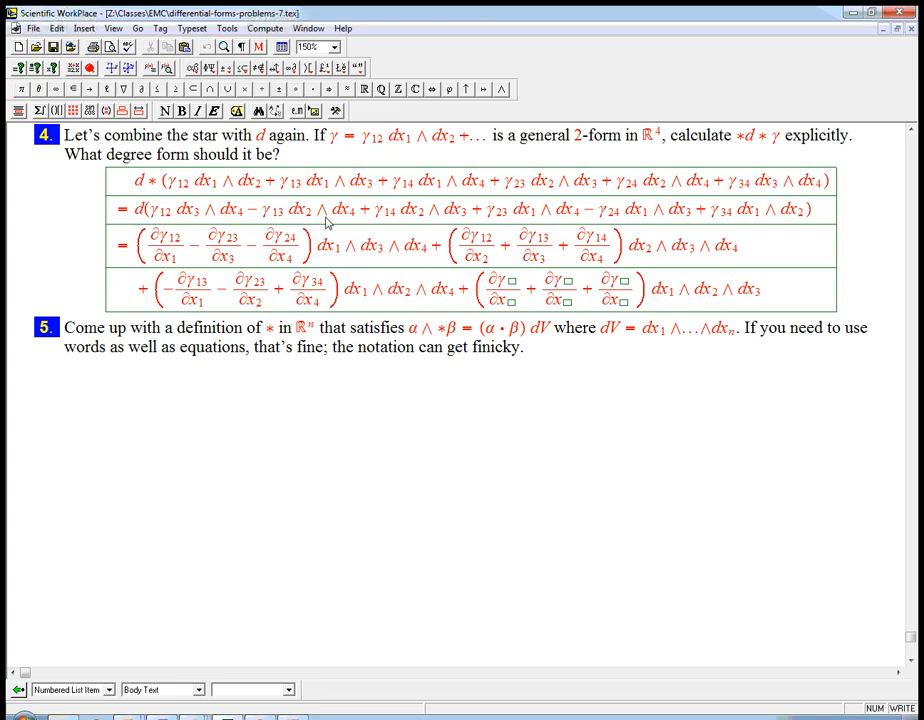
mouse_move(470, 218)
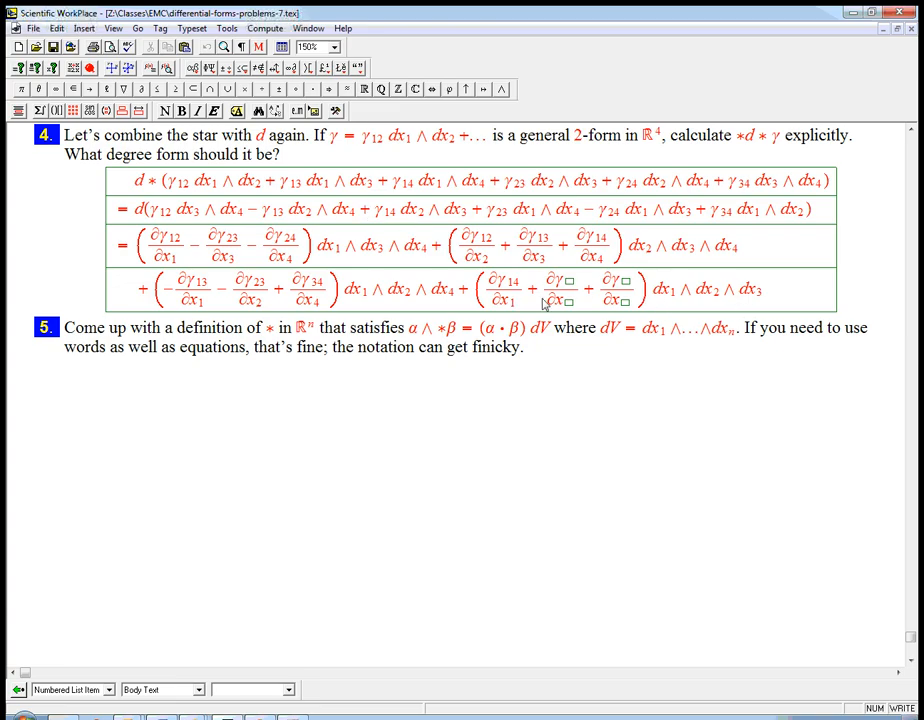
mouse_move(438, 228)
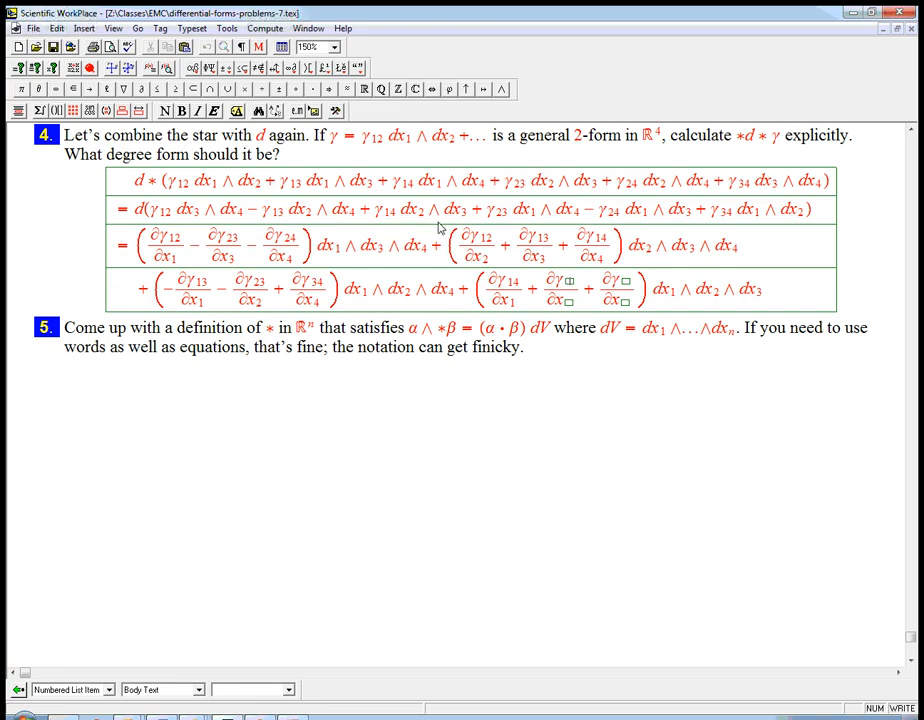
mouse_move(496, 226)
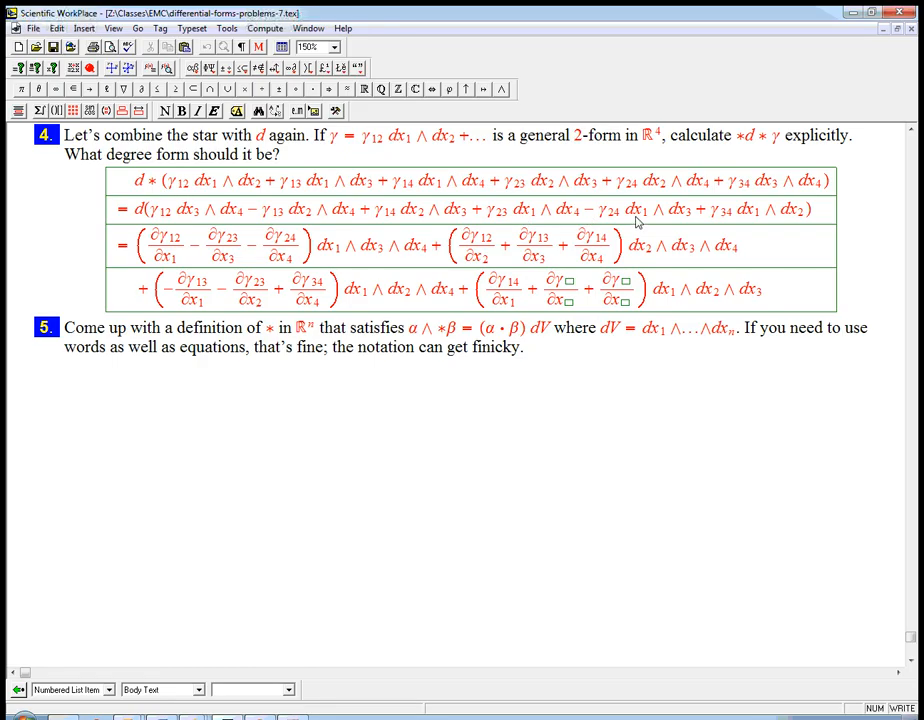
mouse_move(624, 224)
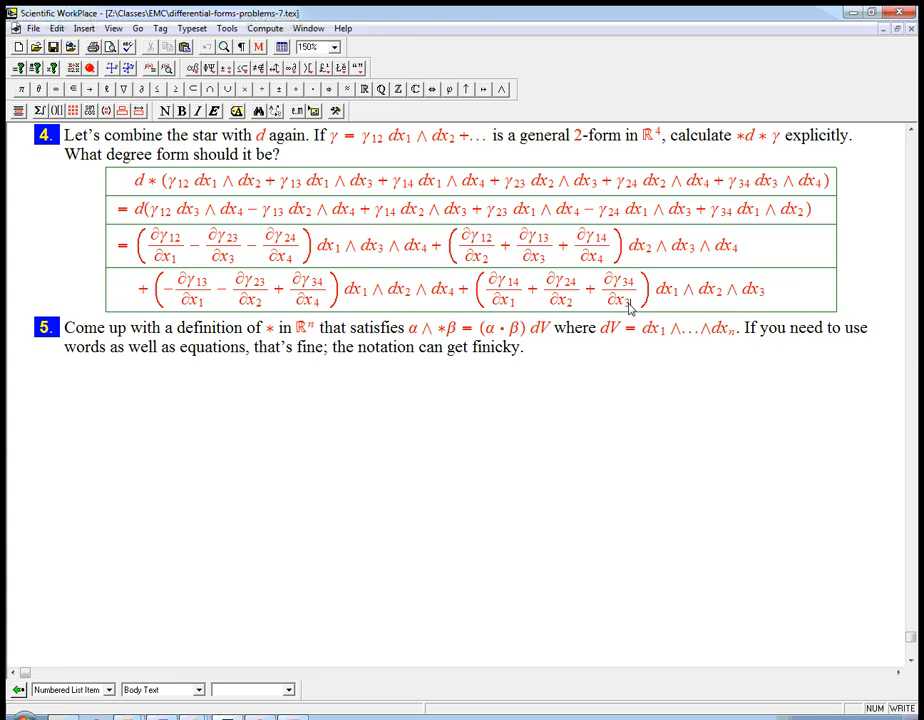
mouse_move(756, 224)
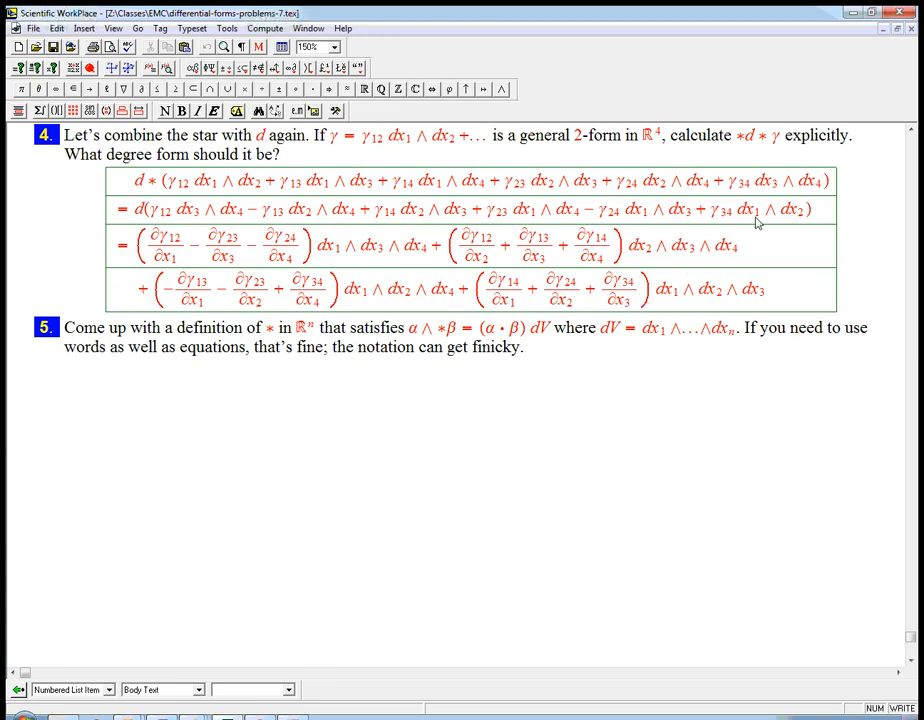
mouse_move(756, 308)
type("∗ d ∗")
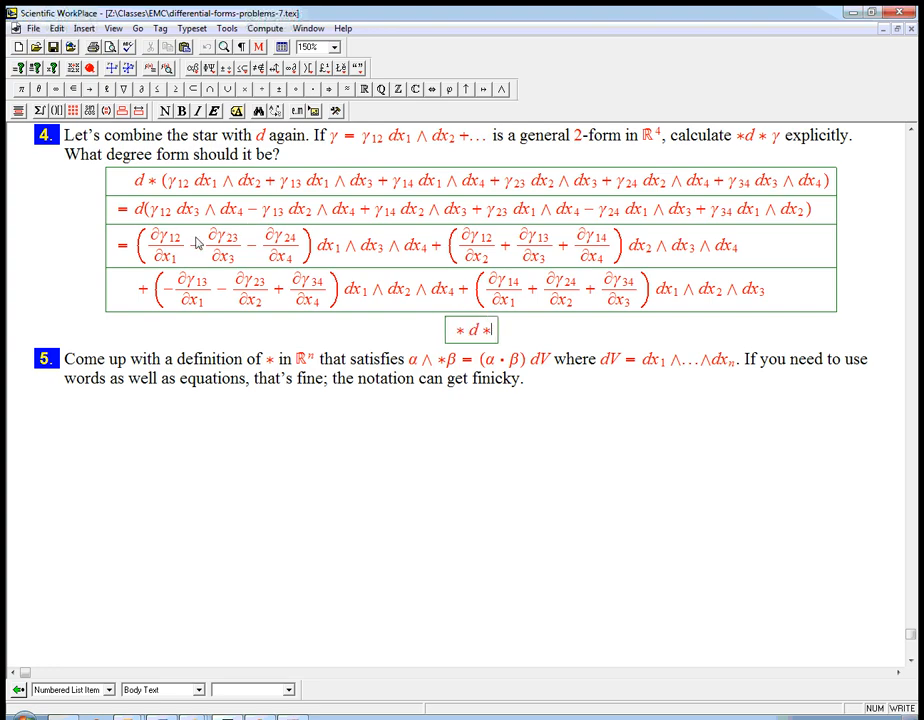
Step: Start a new display reading *d*γ = followed by the copied 3-form expansion
type("γ")
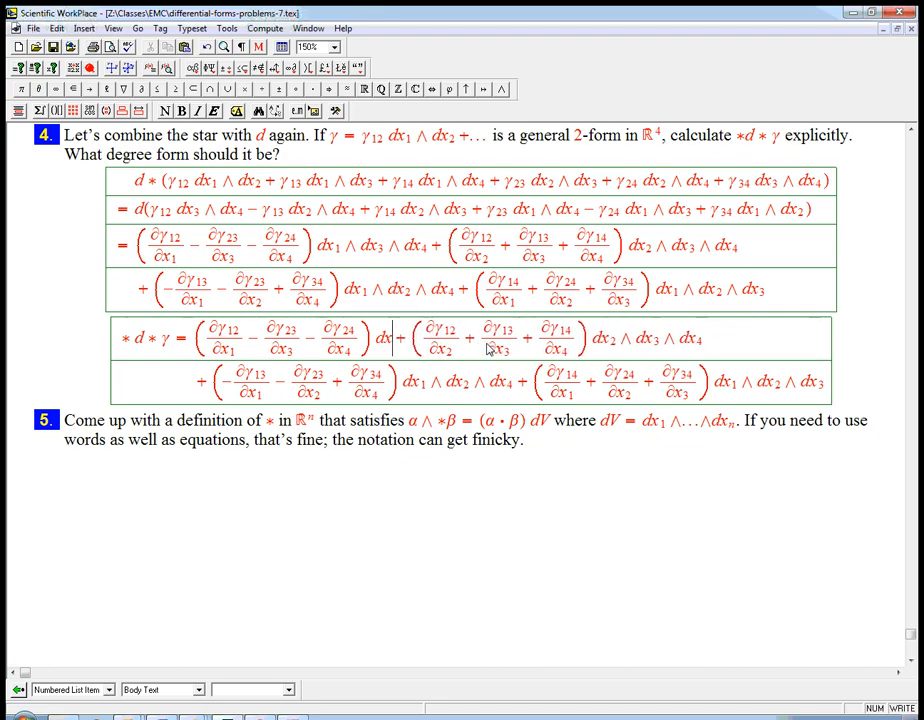
Step: Convert the first coefficient group to multiply the single differential dx₂ with adjusted sign
type("+2")
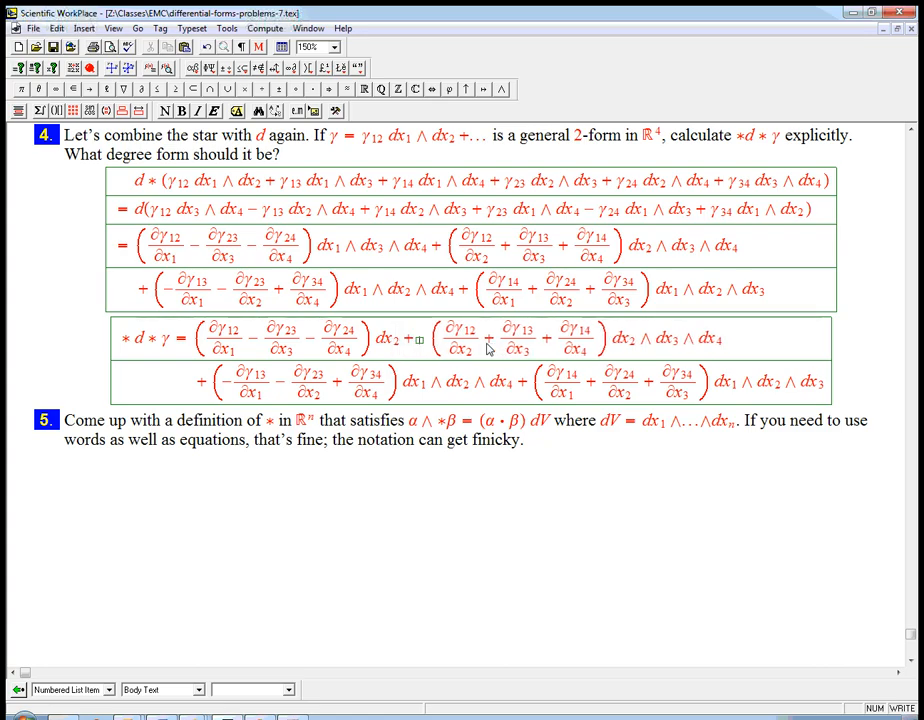
mouse_move(320, 256)
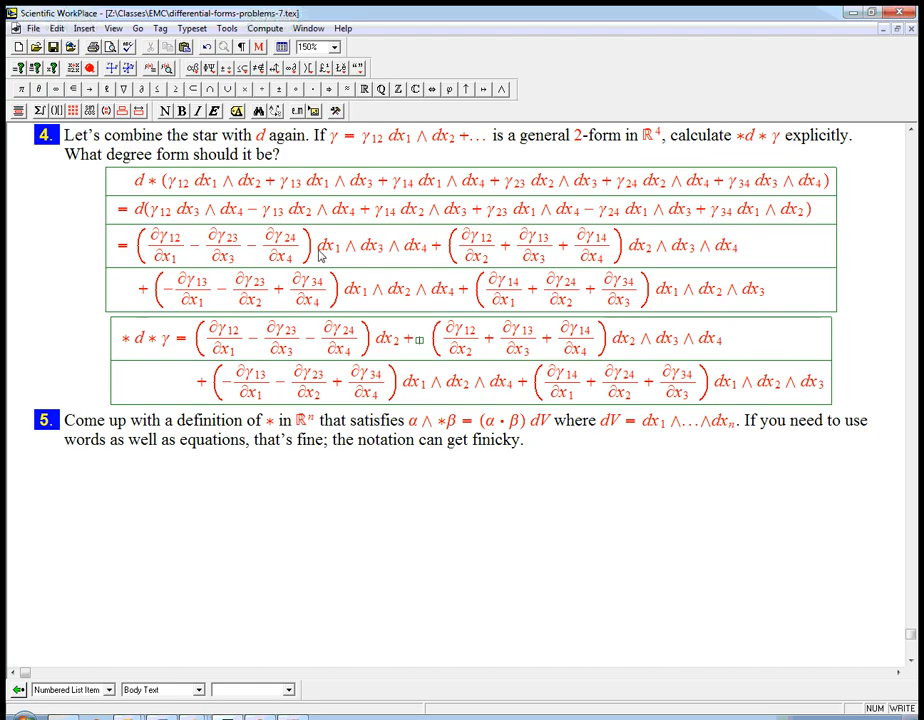
mouse_move(416, 250)
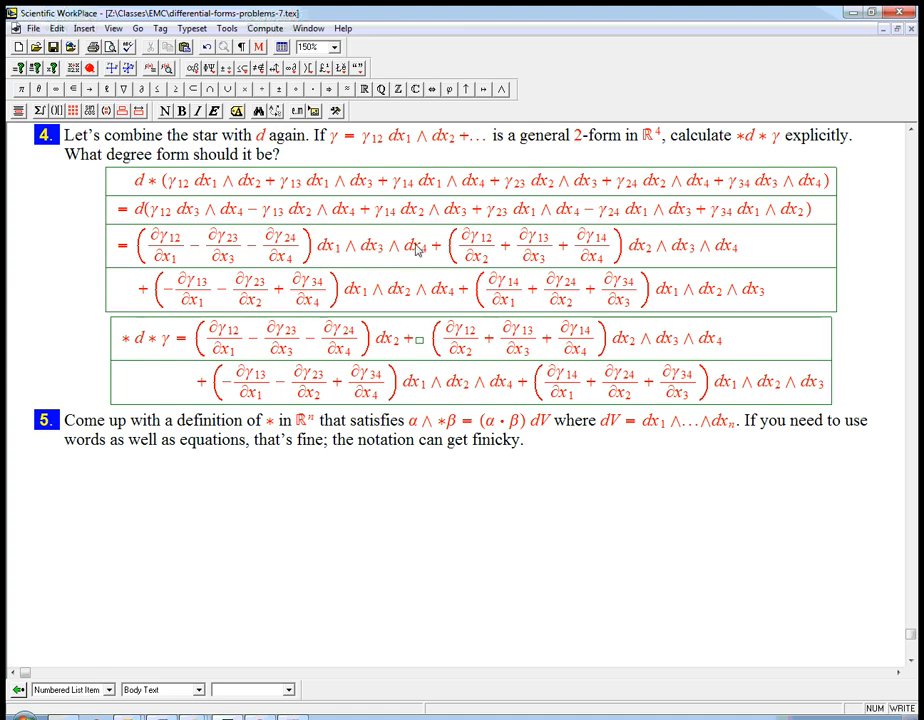
mouse_move(396, 250)
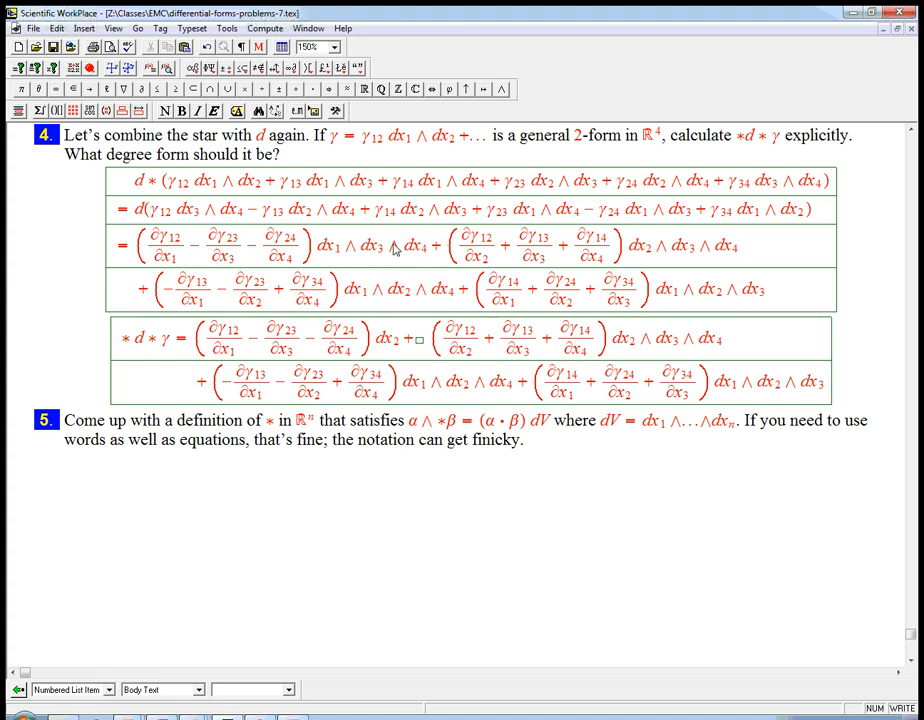
mouse_move(422, 348)
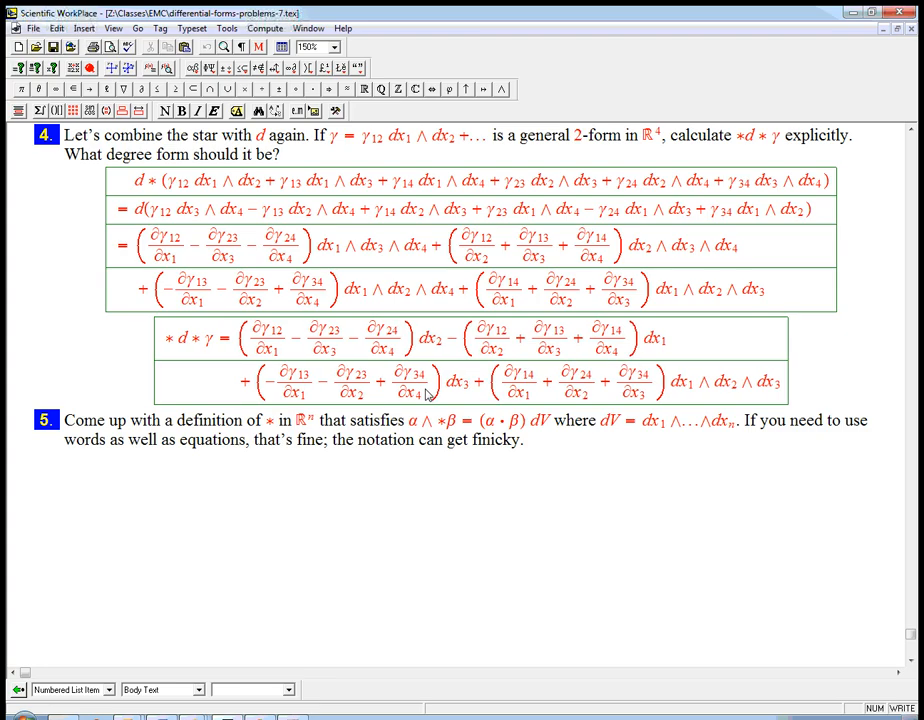
mouse_move(464, 300)
type("−")
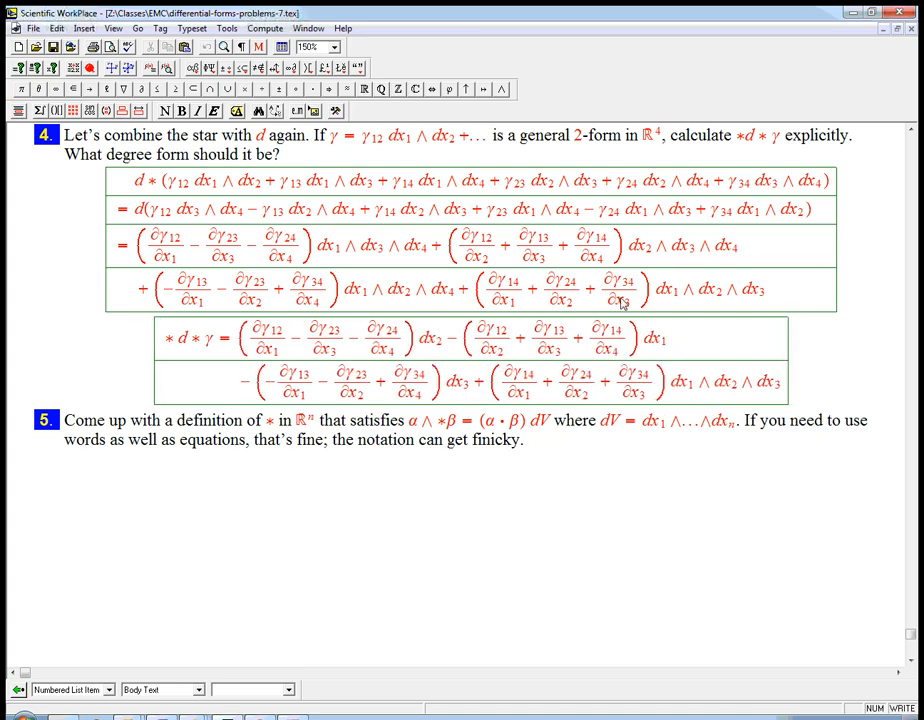
mouse_move(672, 298)
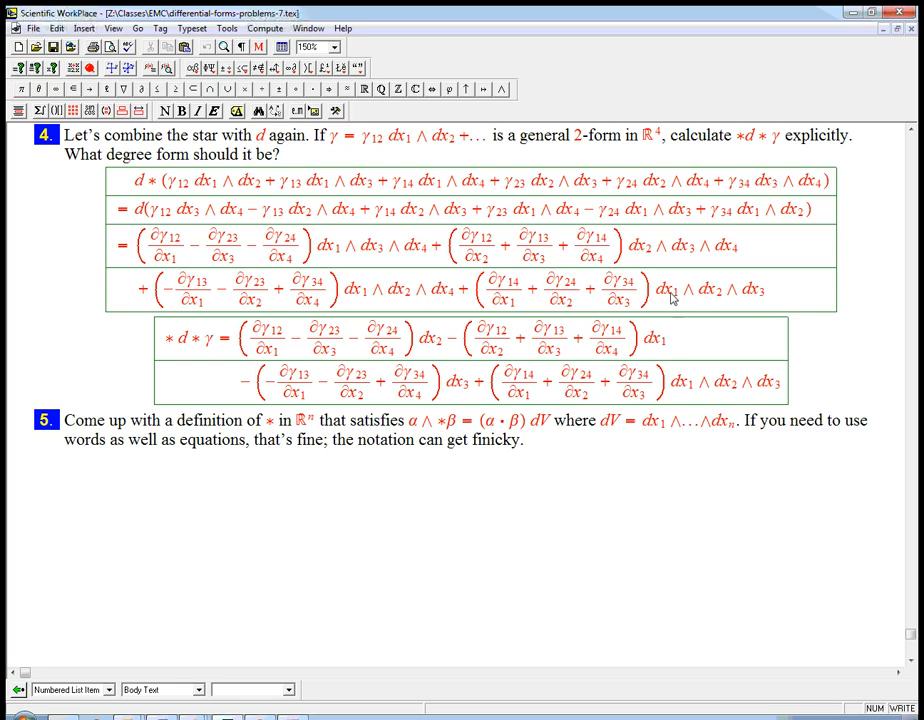
mouse_move(784, 390)
type("4")
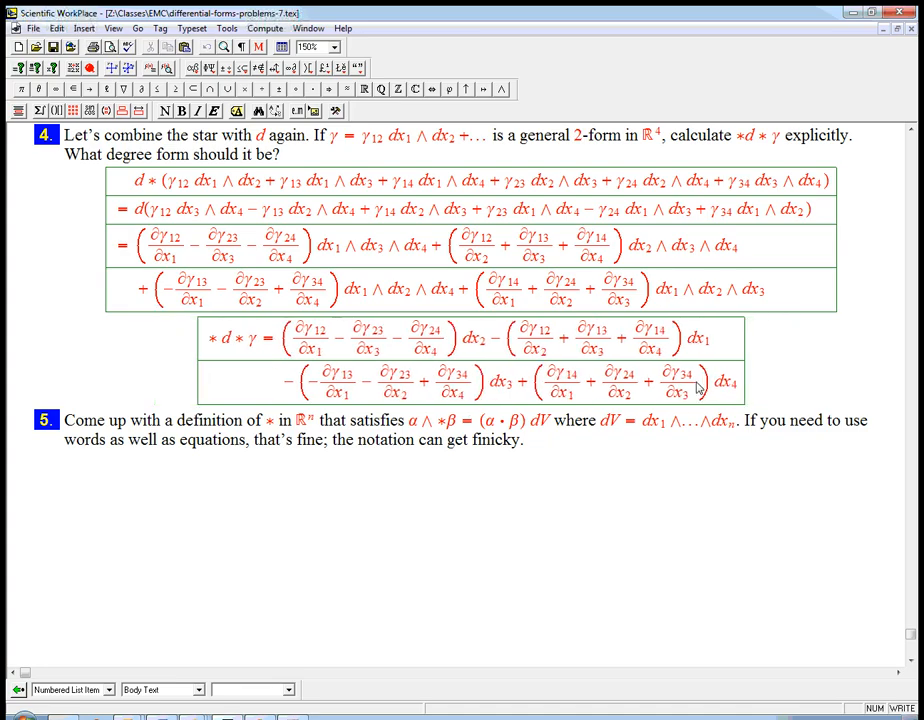
mouse_move(530, 392)
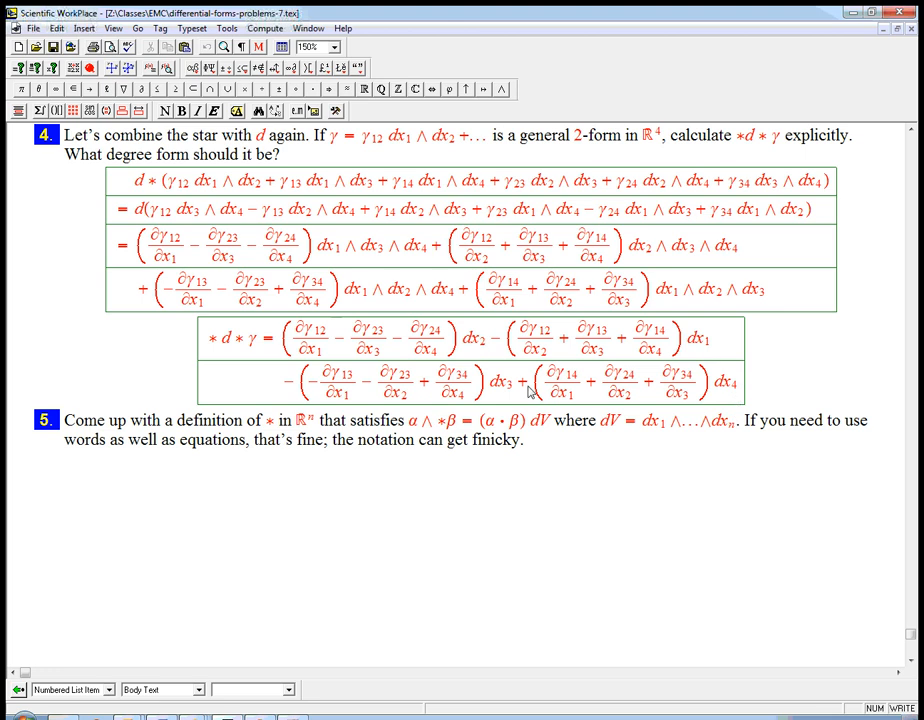
mouse_move(532, 392)
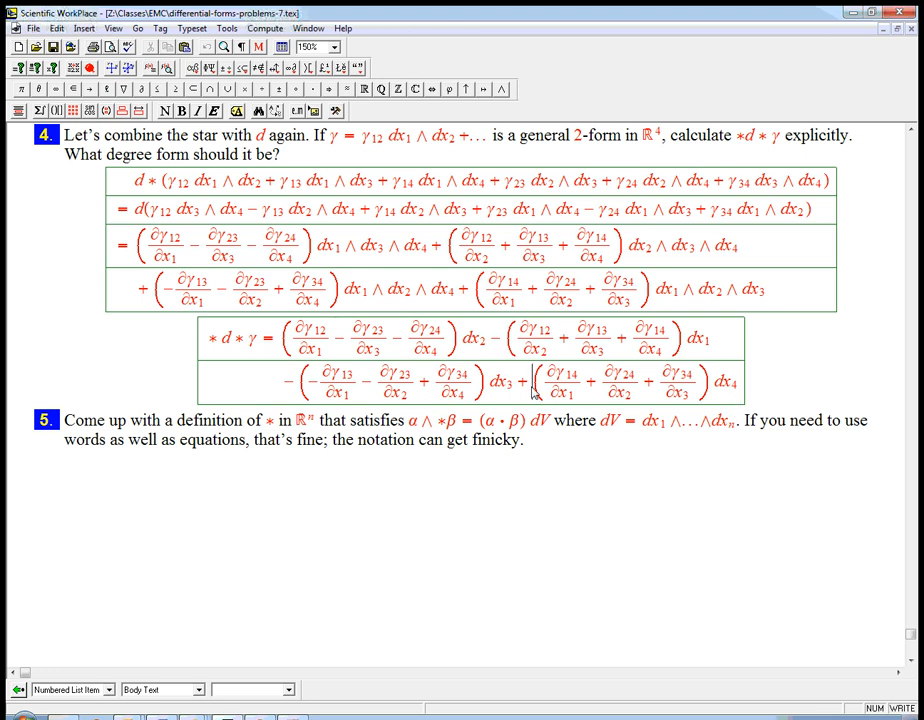
mouse_move(632, 366)
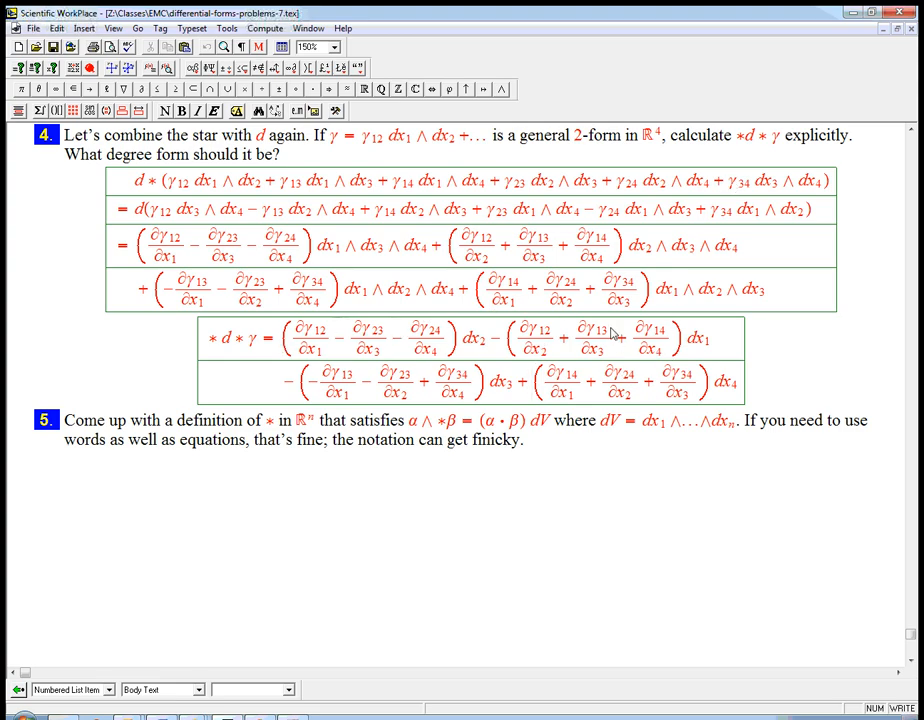
mouse_move(432, 378)
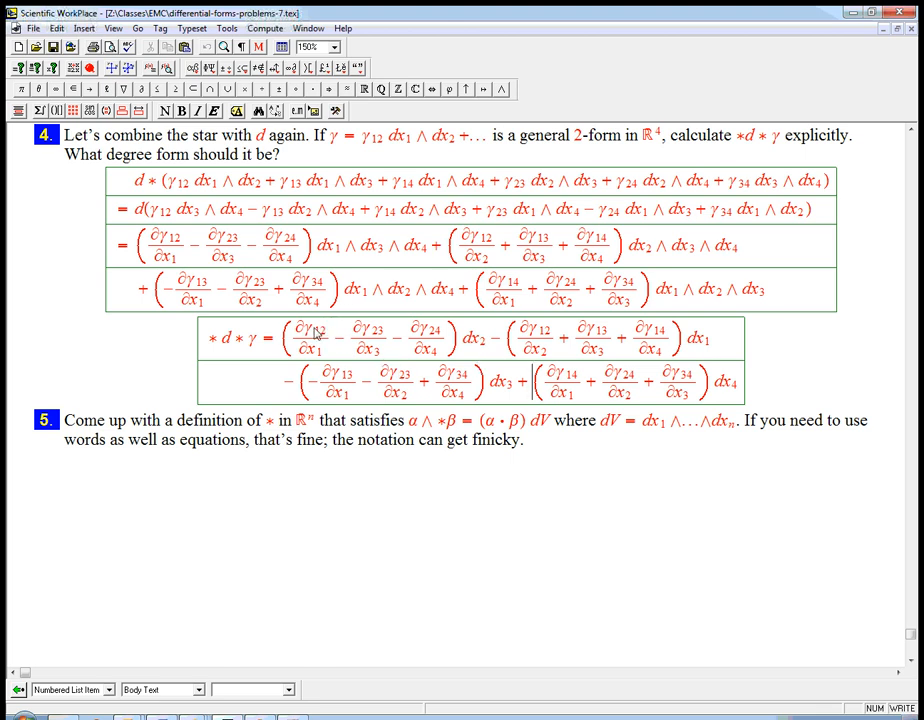
mouse_move(310, 336)
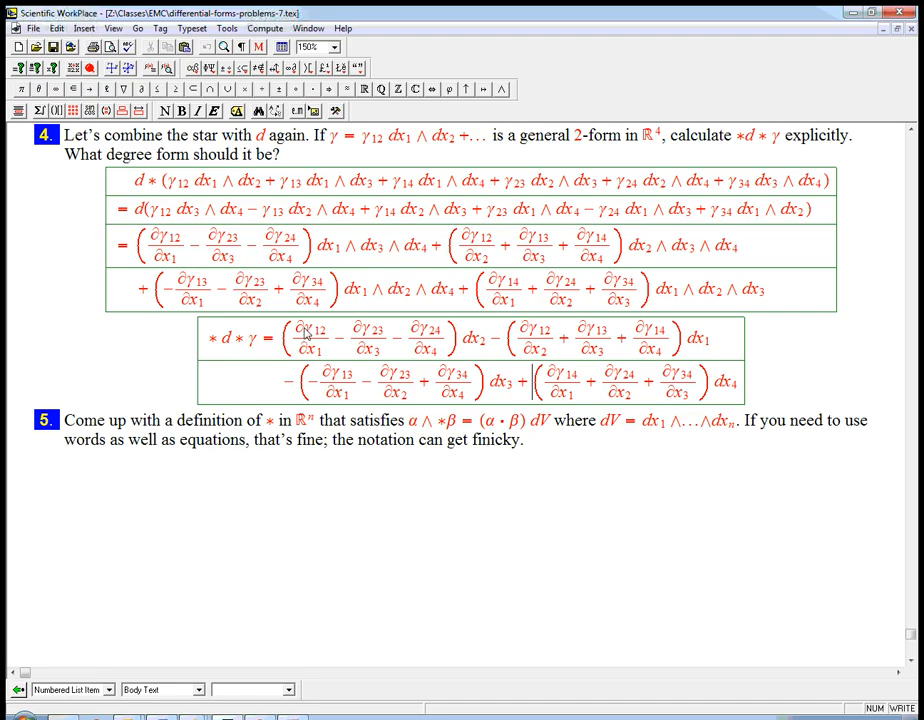
mouse_move(328, 364)
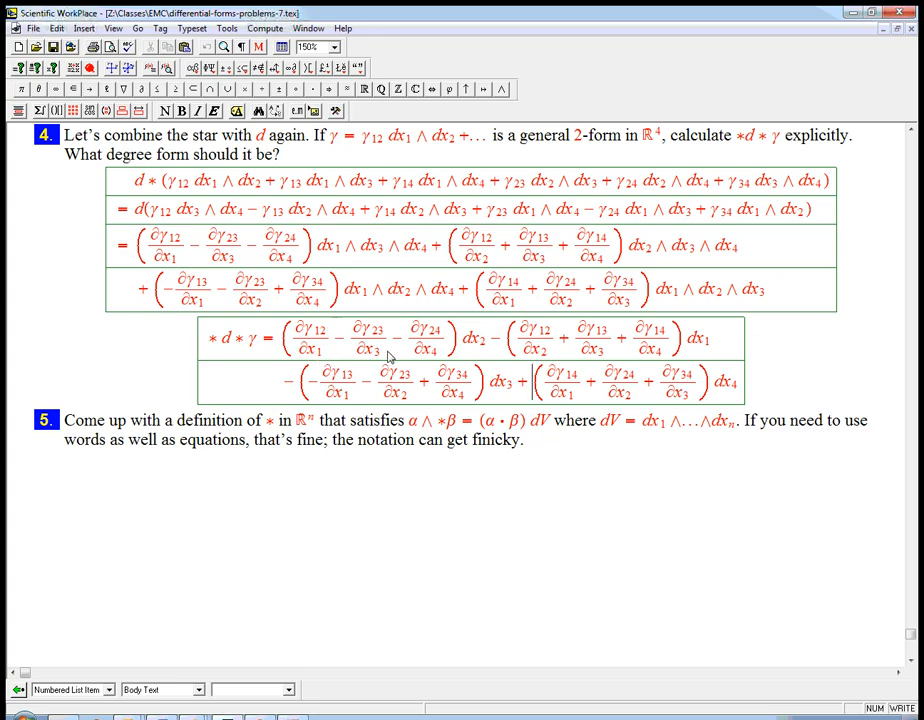
mouse_move(556, 402)
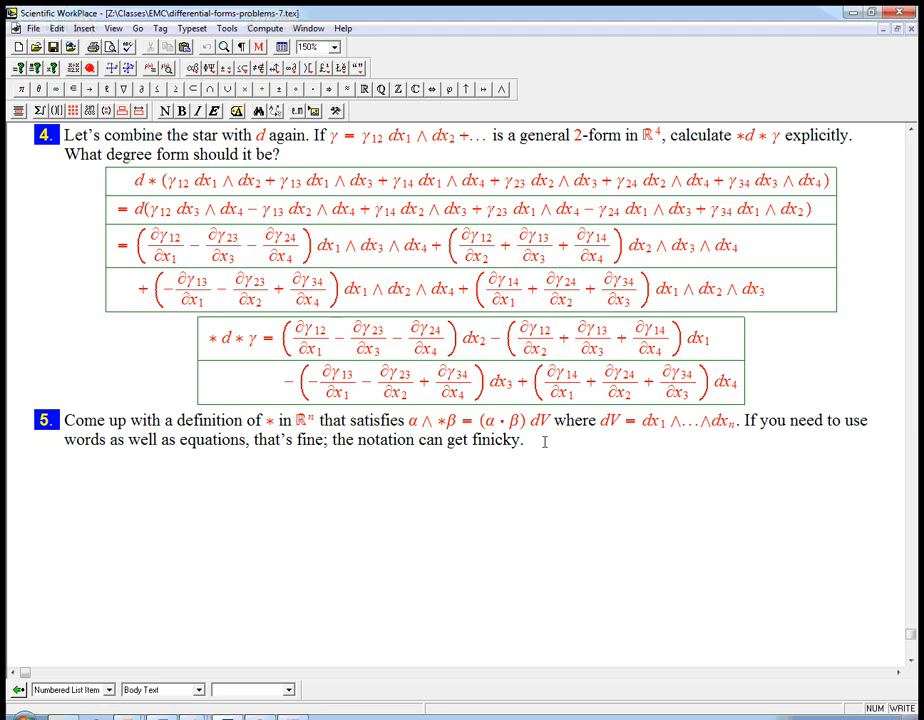
mouse_move(320, 444)
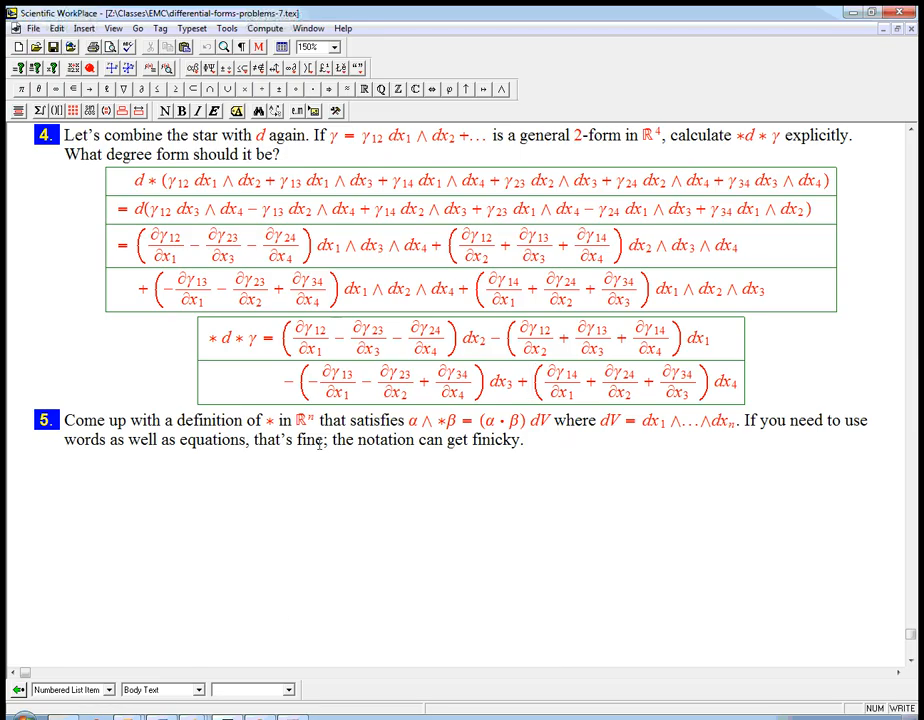